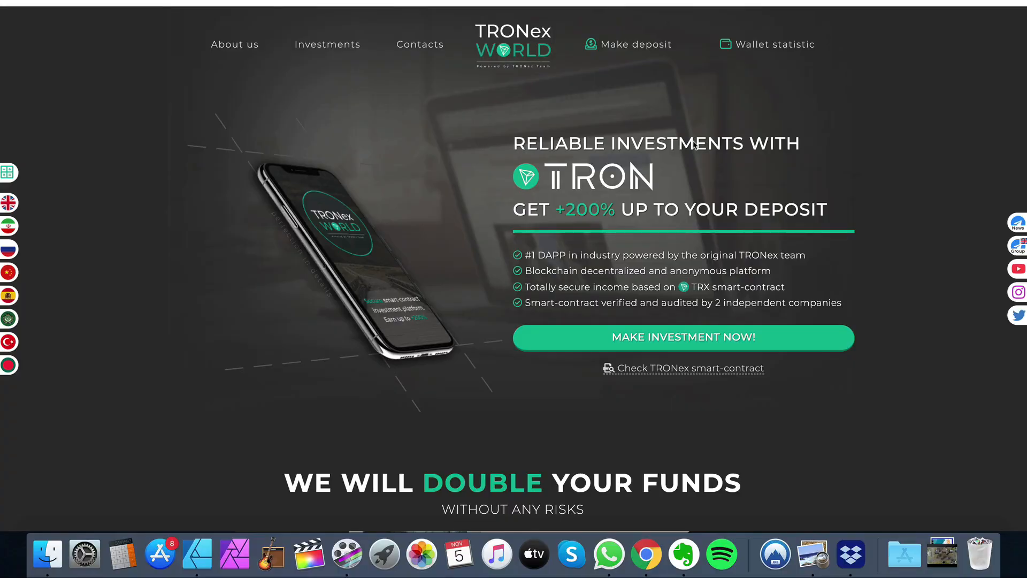
mouse_move(541, 279)
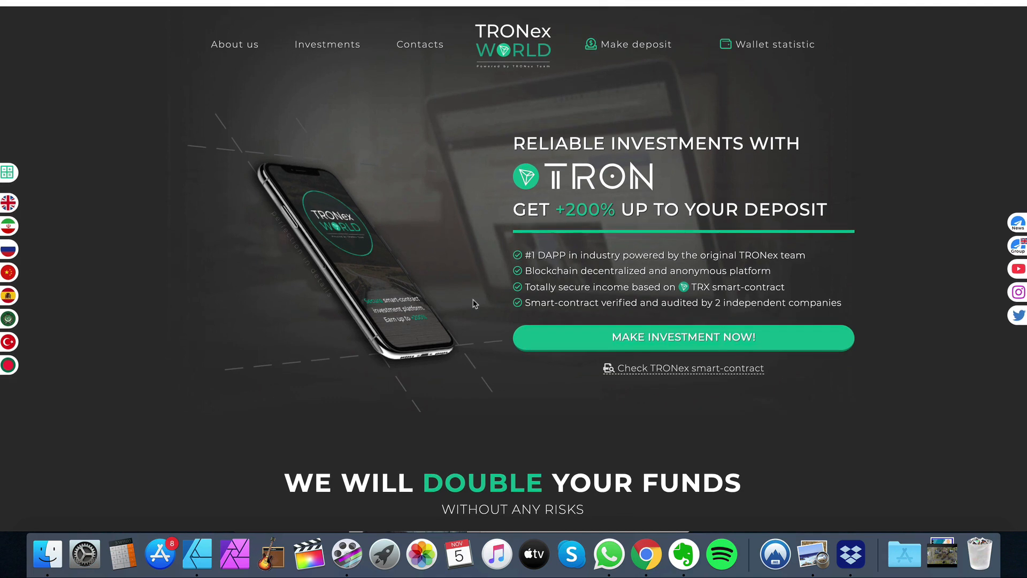
Step: Scroll down through the Investment Conditions and hold-bonus terms of the page
scroll(down, 3)
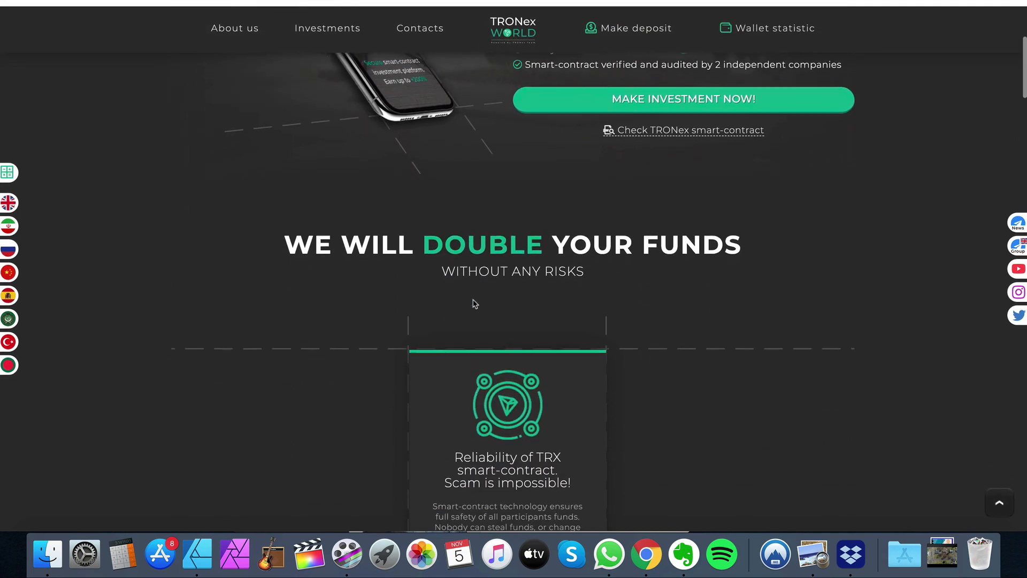
scroll(up, 3)
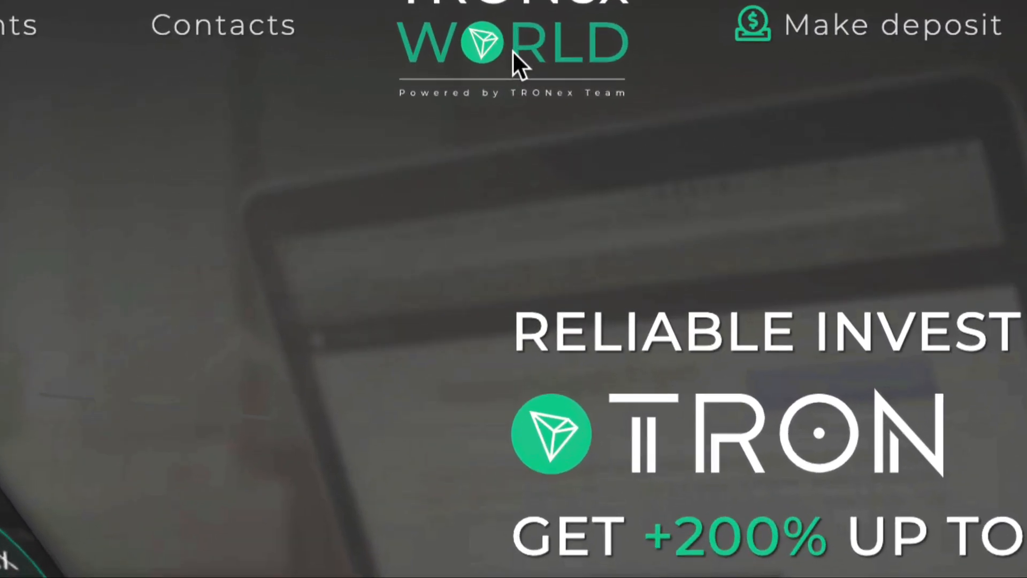
mouse_move(466, 58)
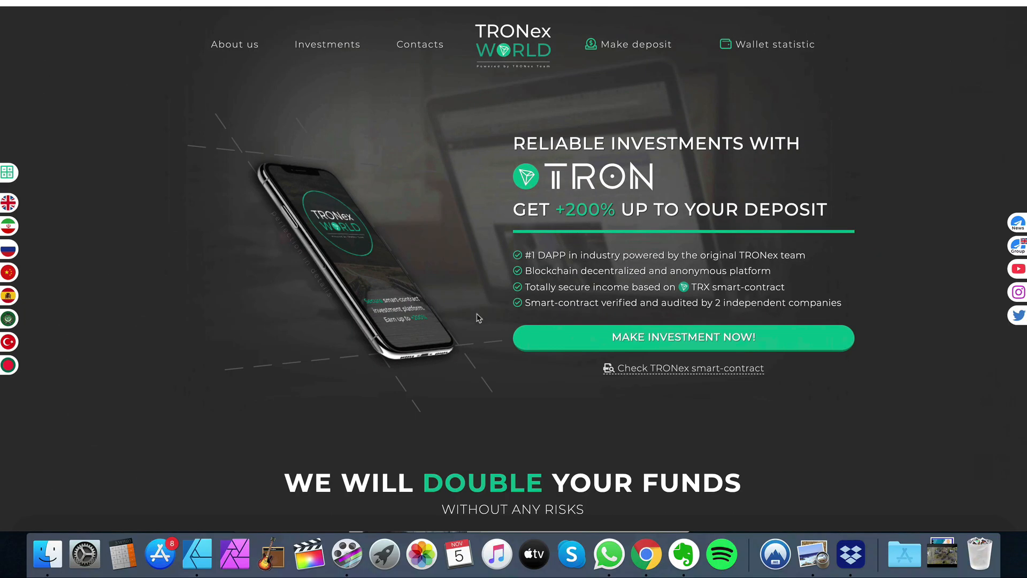
scroll(down, 3)
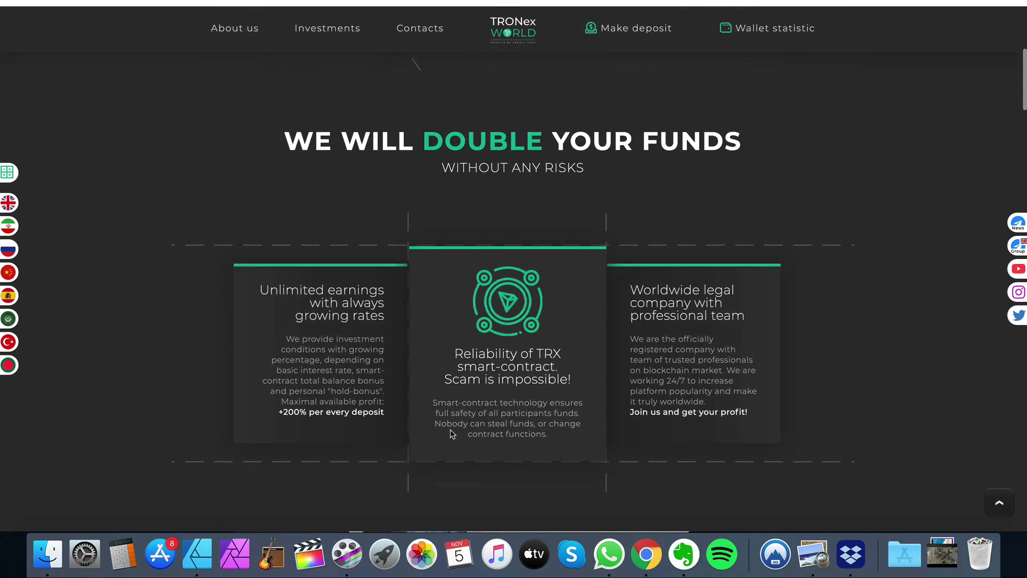
scroll(up, 3)
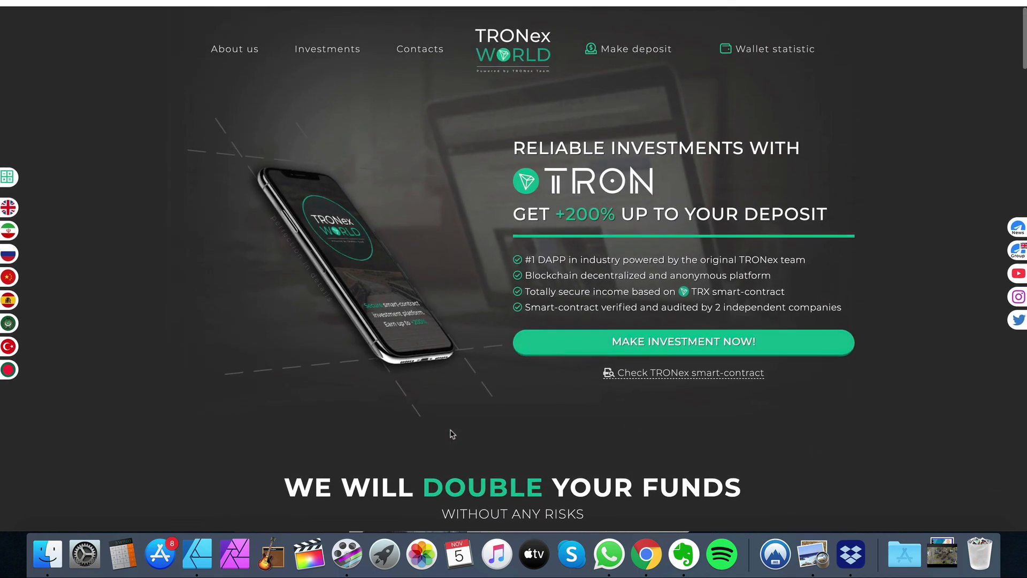
scroll(down, 3)
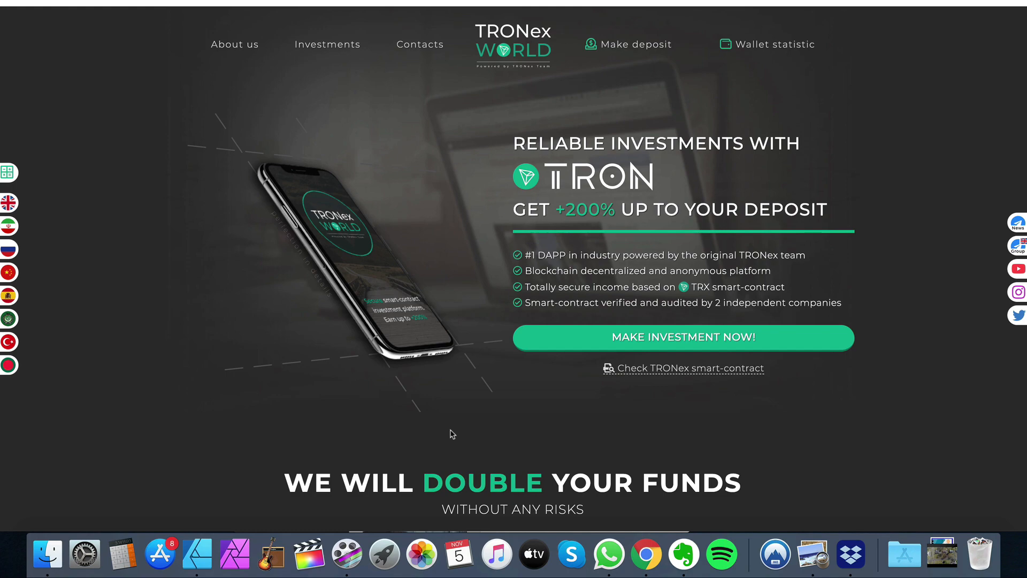
scroll(down, 3)
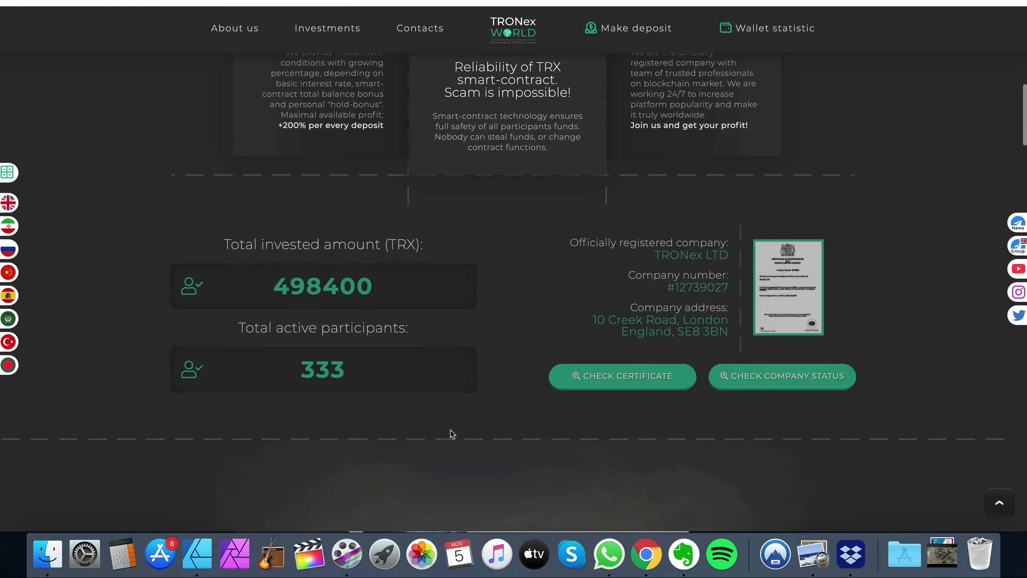
scroll(down, 3)
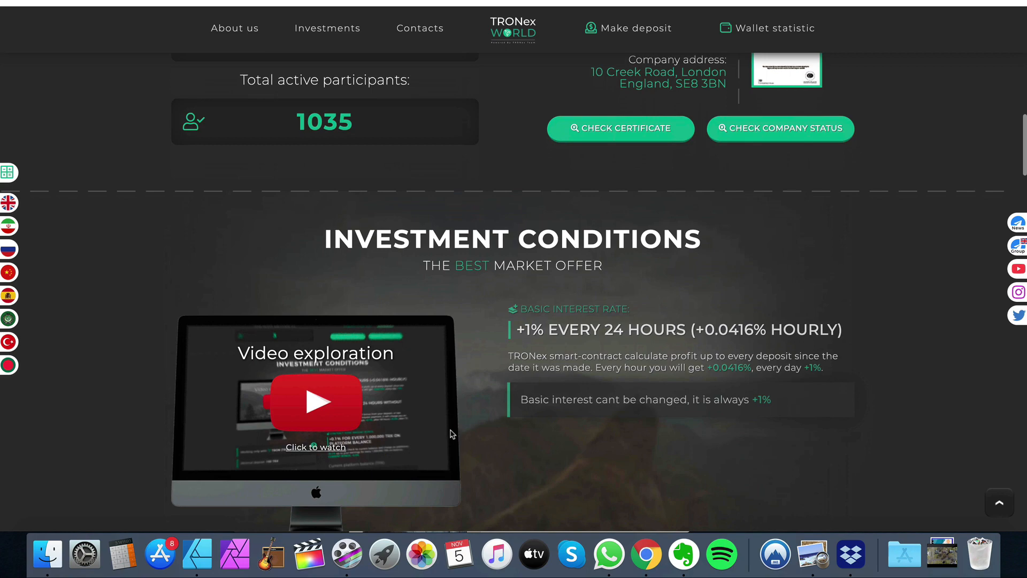
scroll(down, 3)
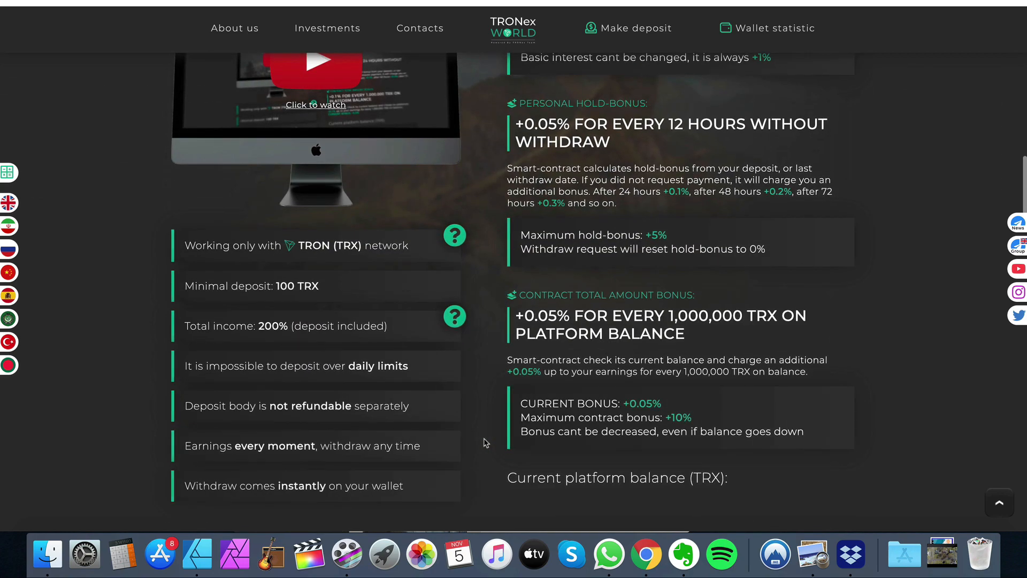
scroll(down, 3)
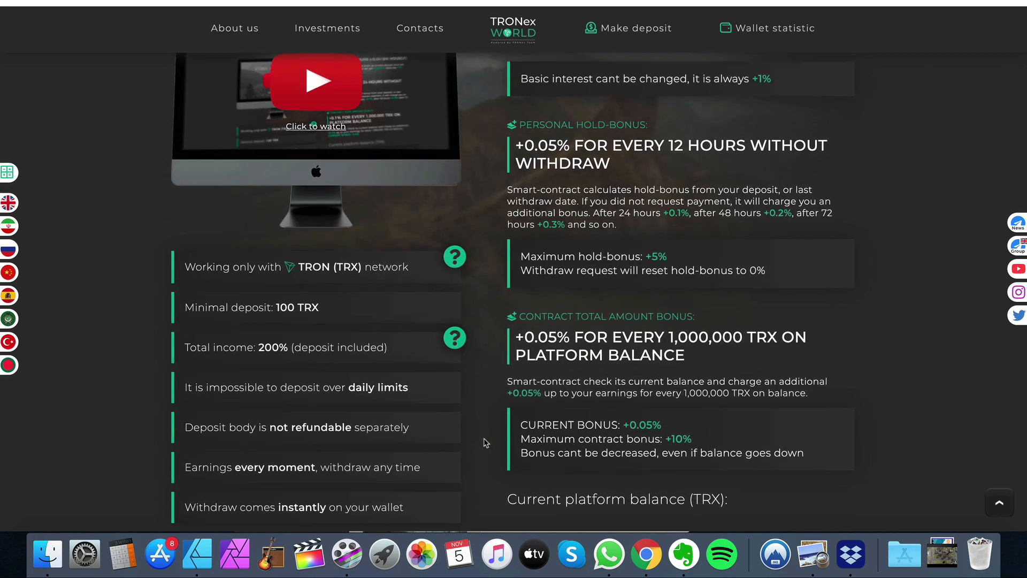
scroll(down, 3)
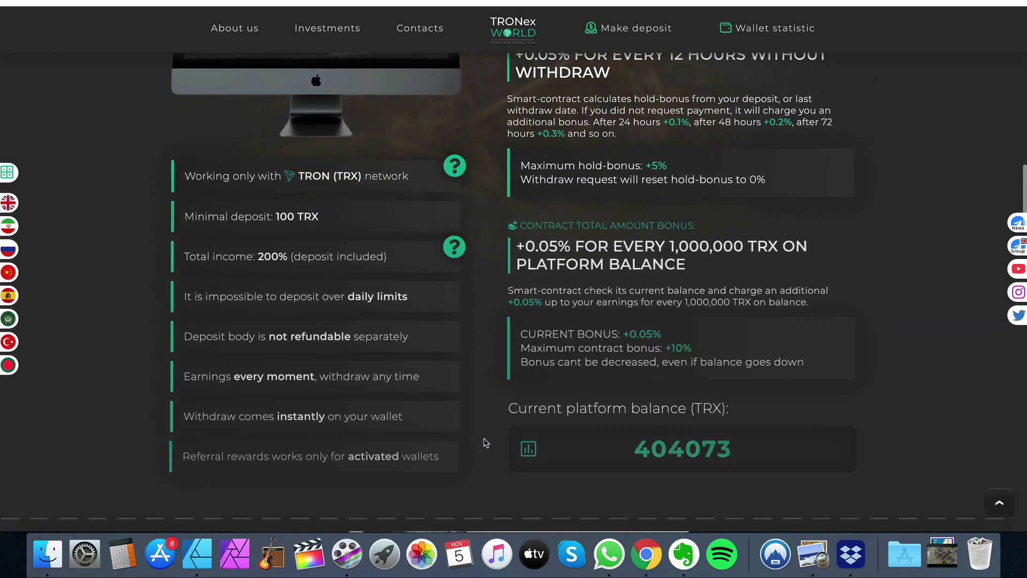
scroll(down, 3)
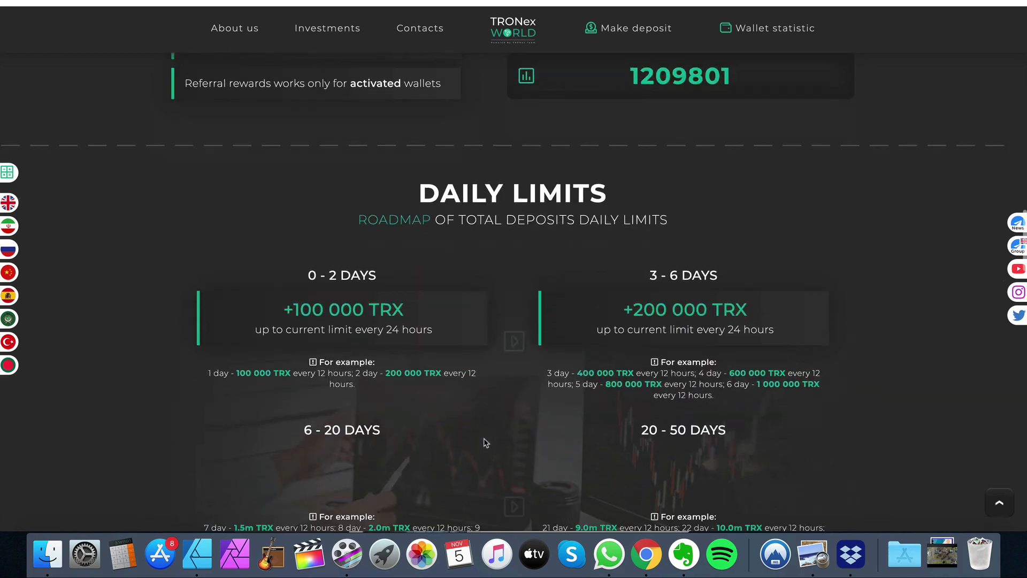
scroll(down, 3)
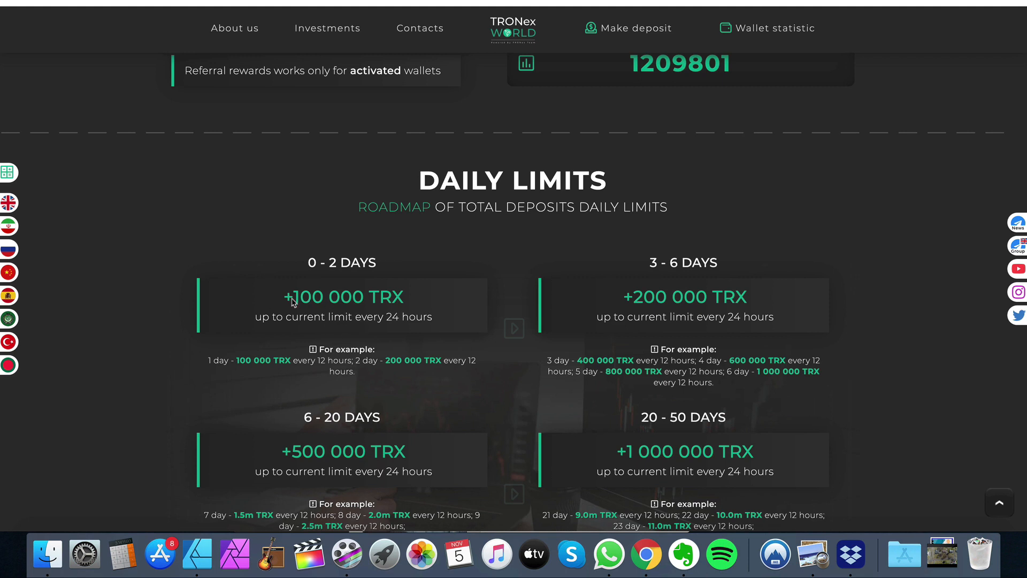
mouse_move(295, 298)
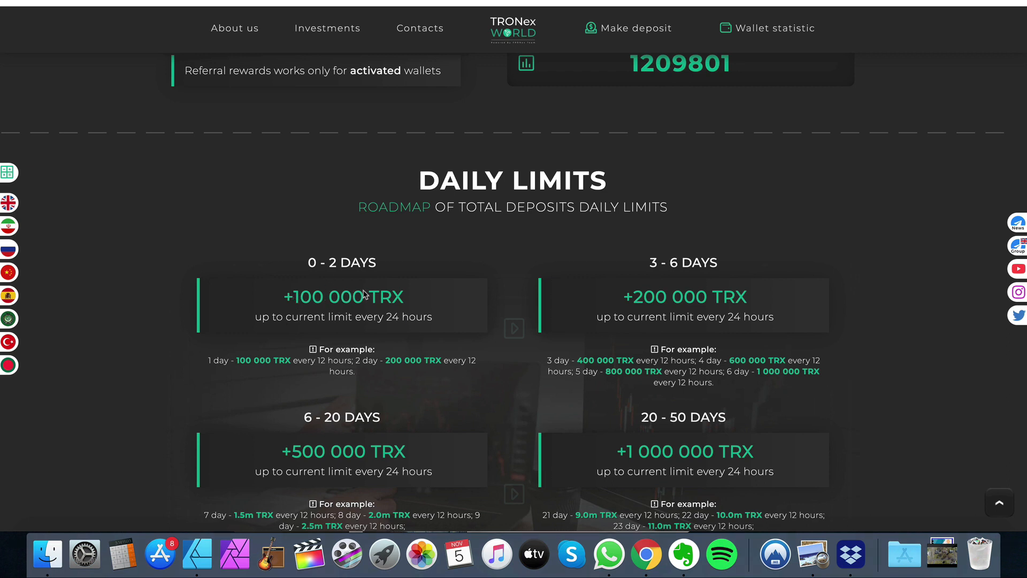
Step: Continue through the contract bonus and Daily Limits deposit tiers, ending back at the +200% banner
scroll(down, 3)
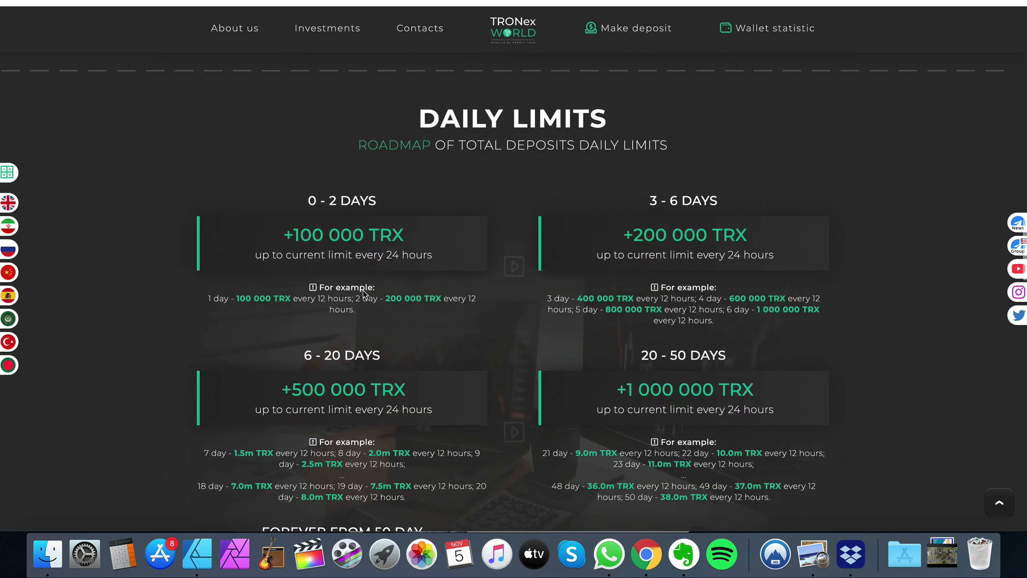
scroll(down, 3)
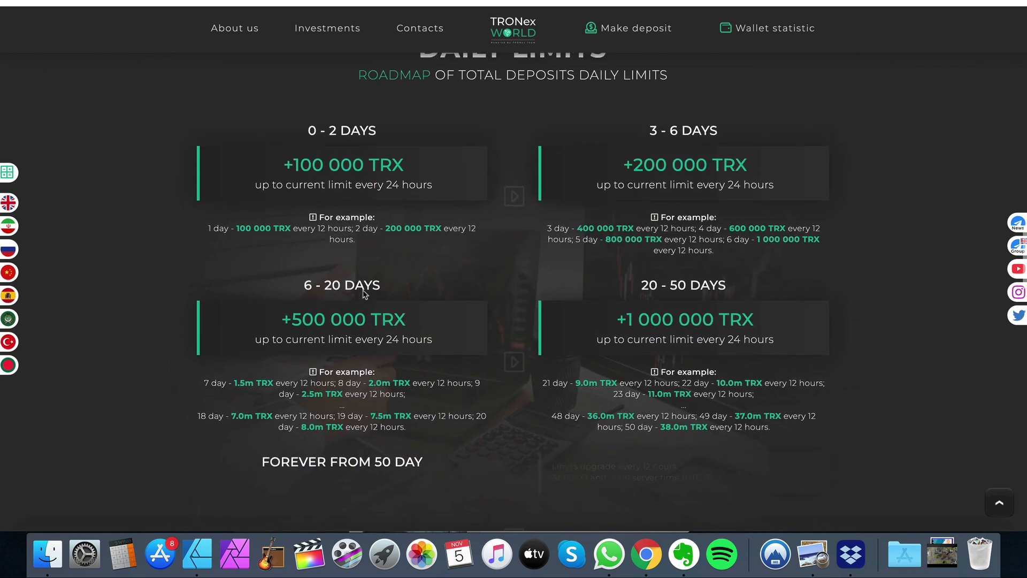
scroll(down, 3)
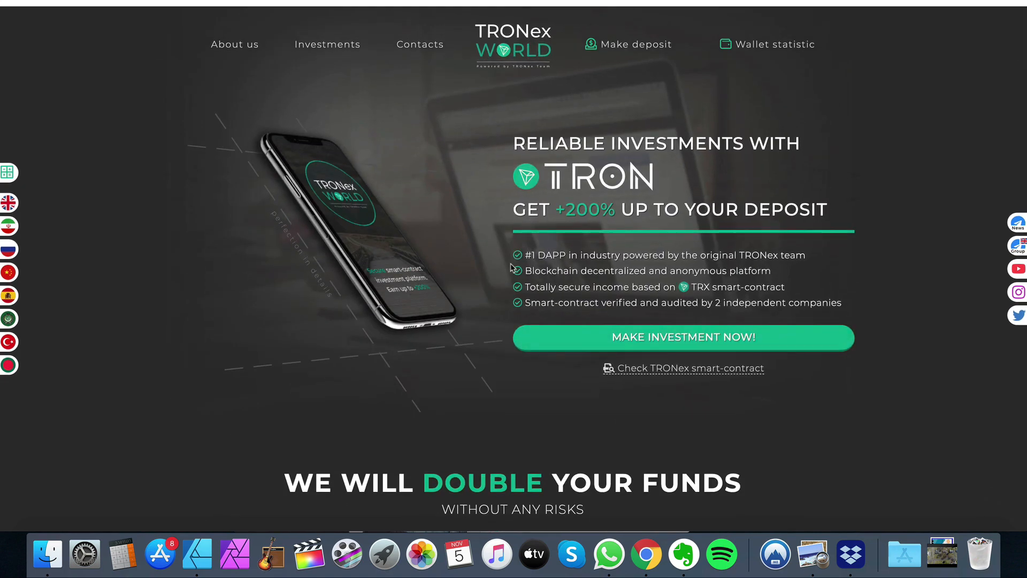
mouse_move(747, 103)
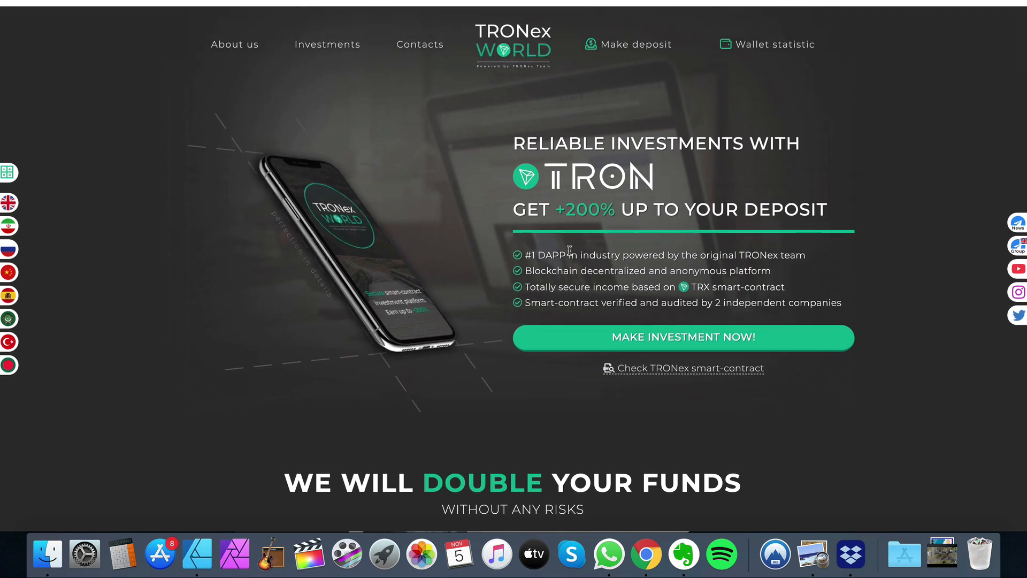
scroll(down, 3)
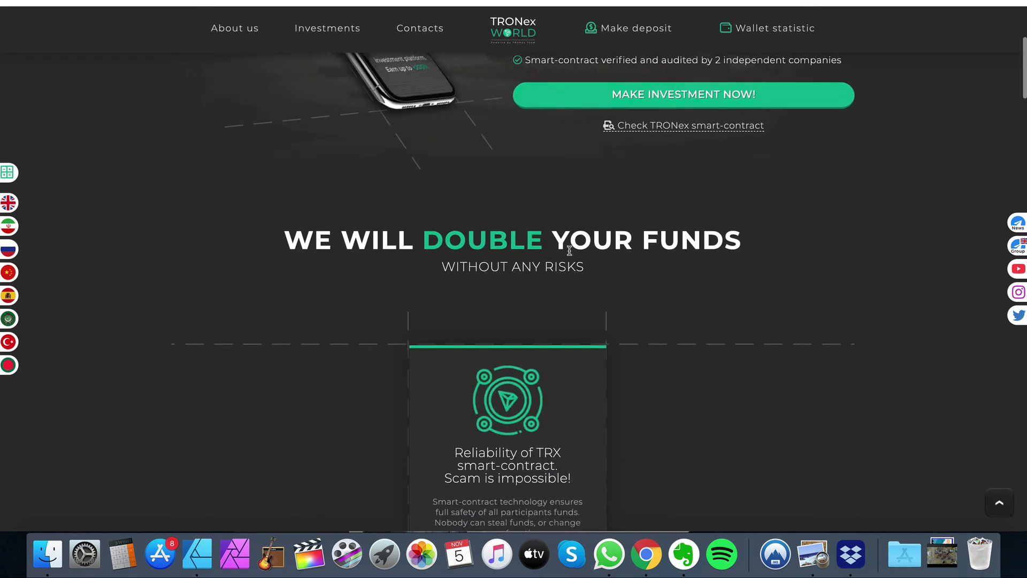
scroll(down, 3)
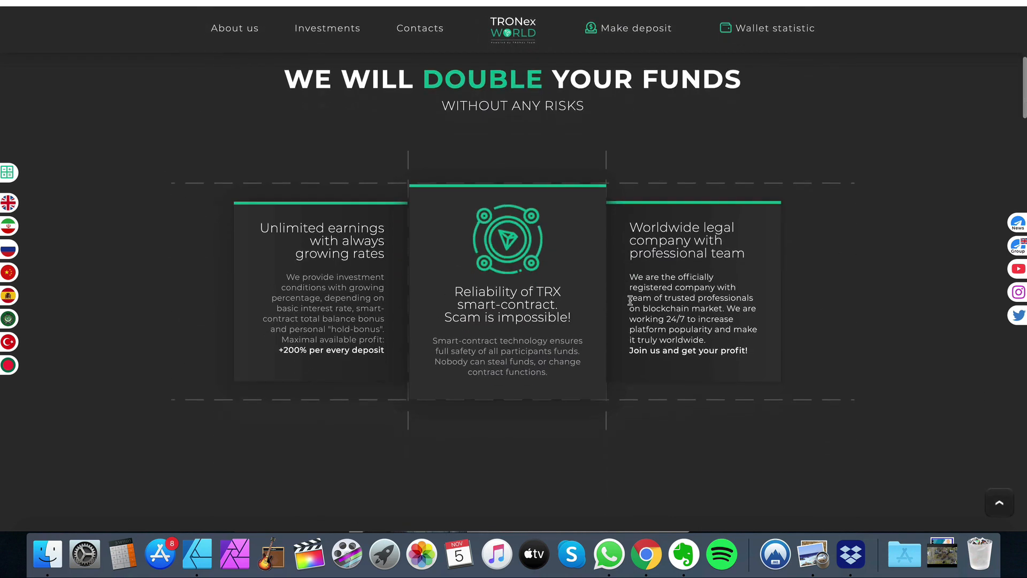
scroll(down, 3)
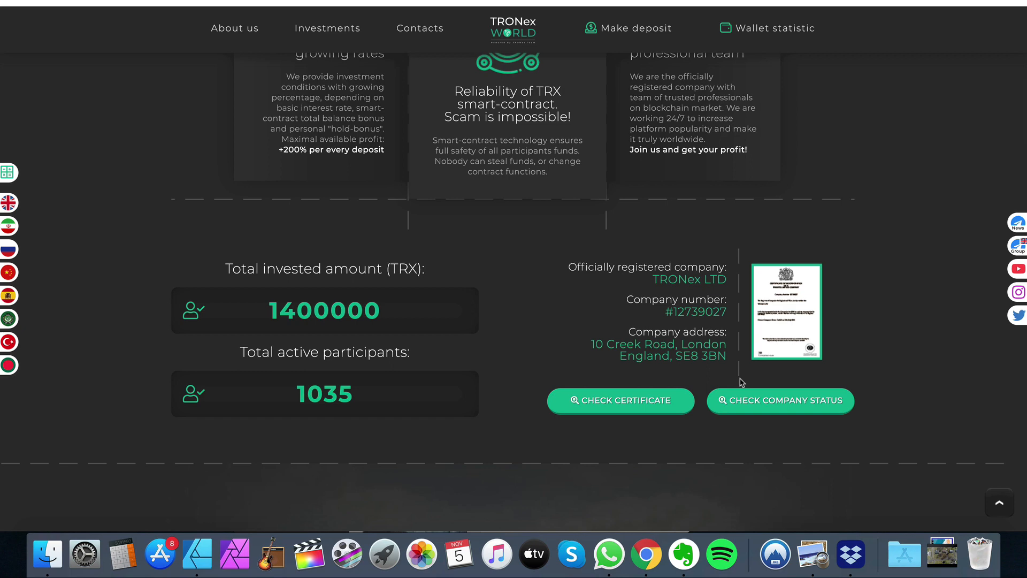
mouse_move(853, 377)
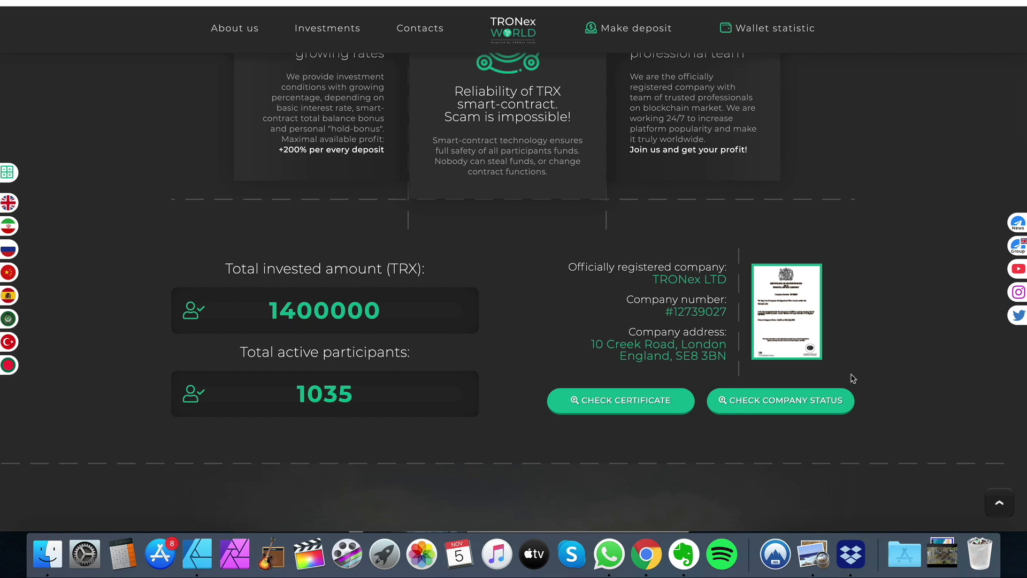
scroll(down, 3)
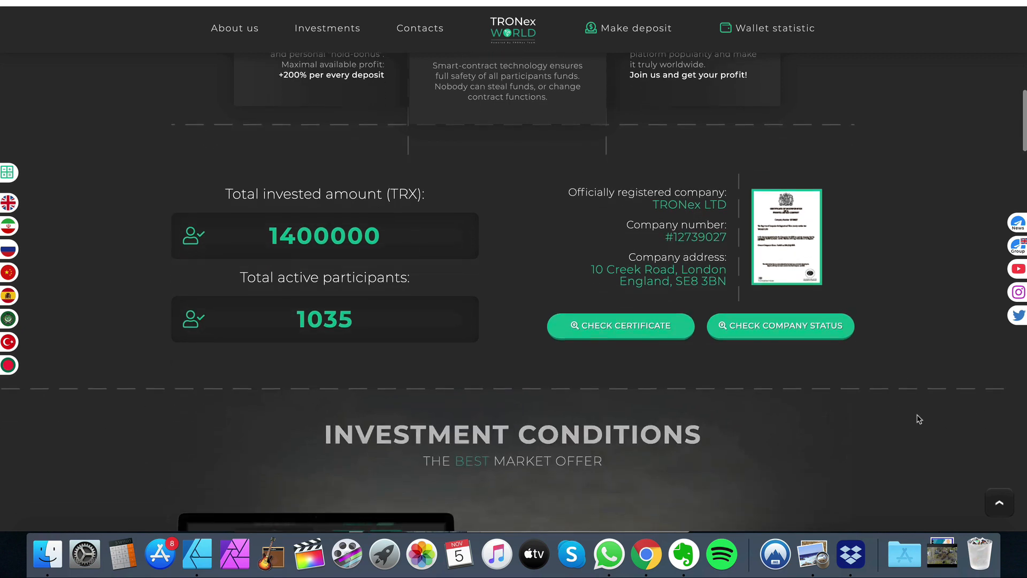
scroll(down, 3)
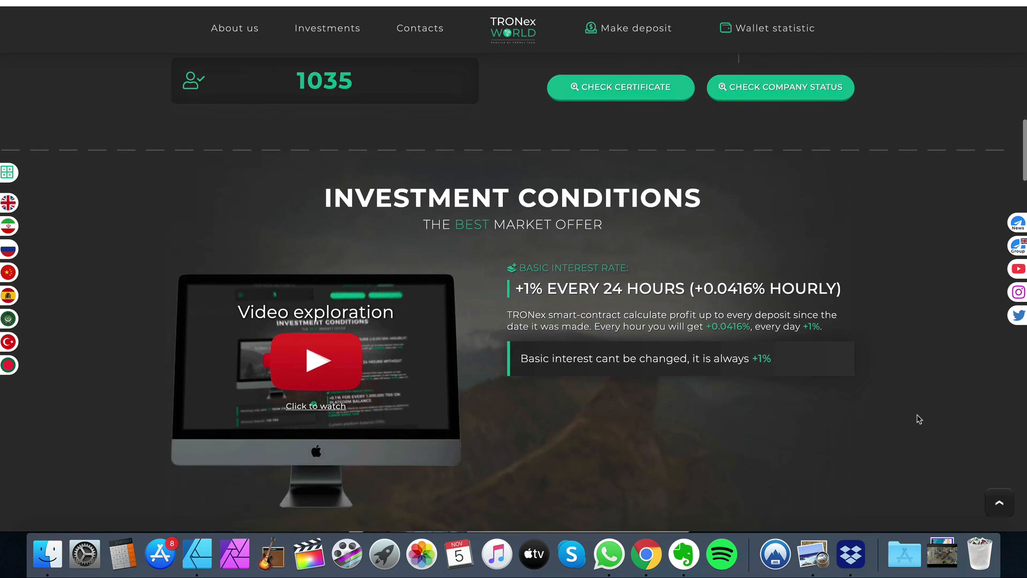
scroll(down, 3)
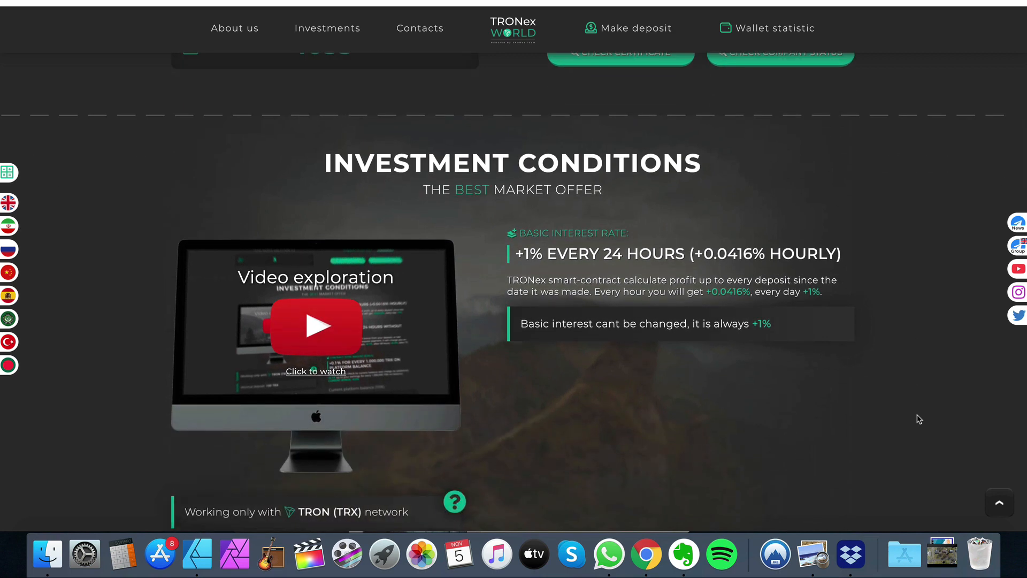
scroll(down, 3)
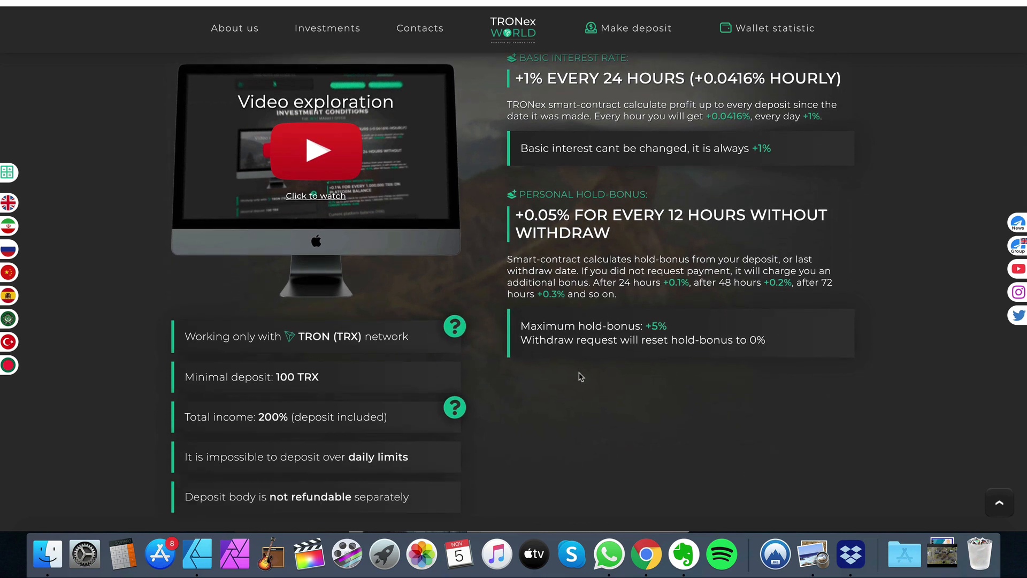
mouse_move(663, 331)
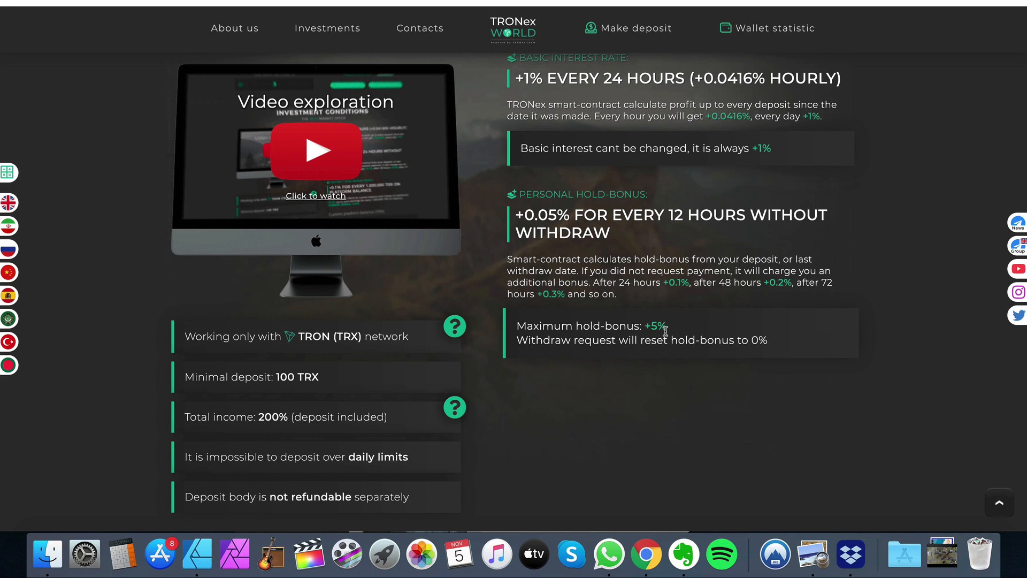
scroll(down, 3)
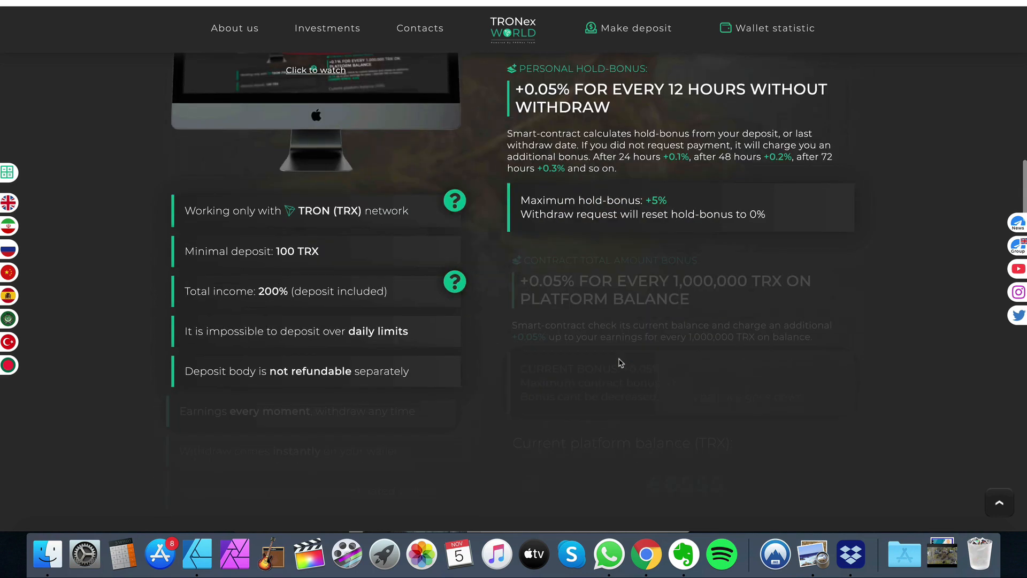
scroll(down, 3)
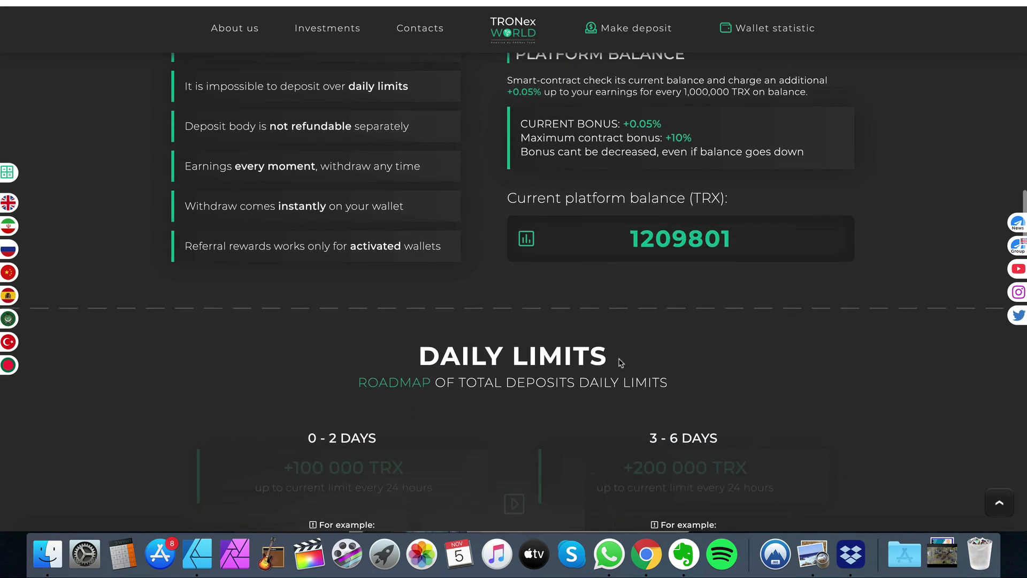
scroll(down, 3)
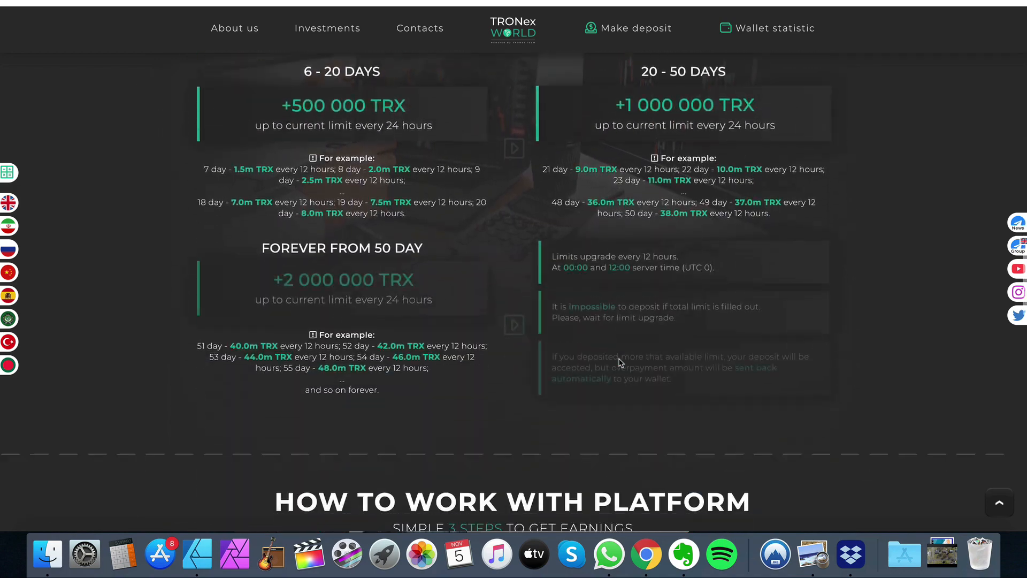
scroll(down, 3)
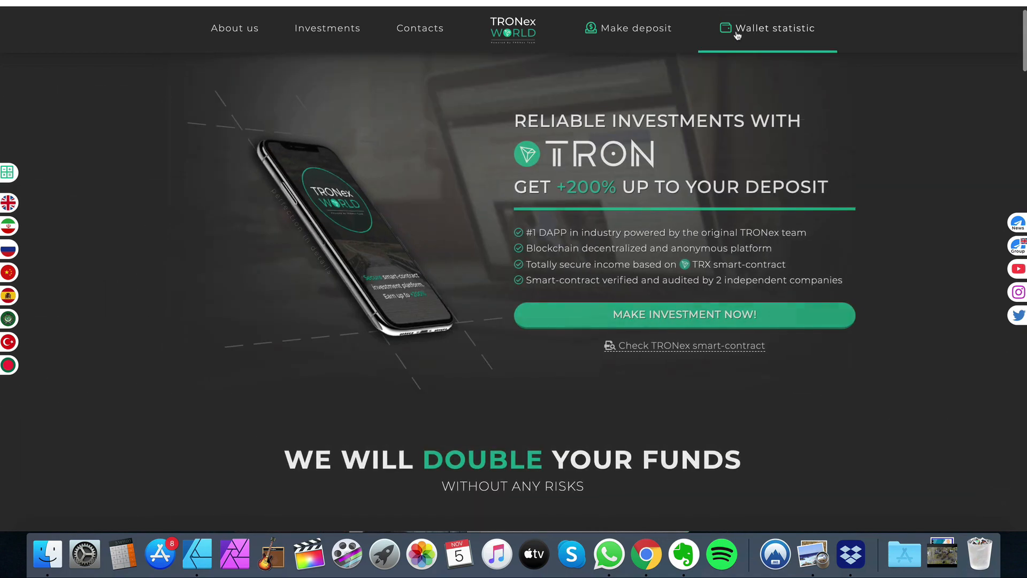
click(775, 28)
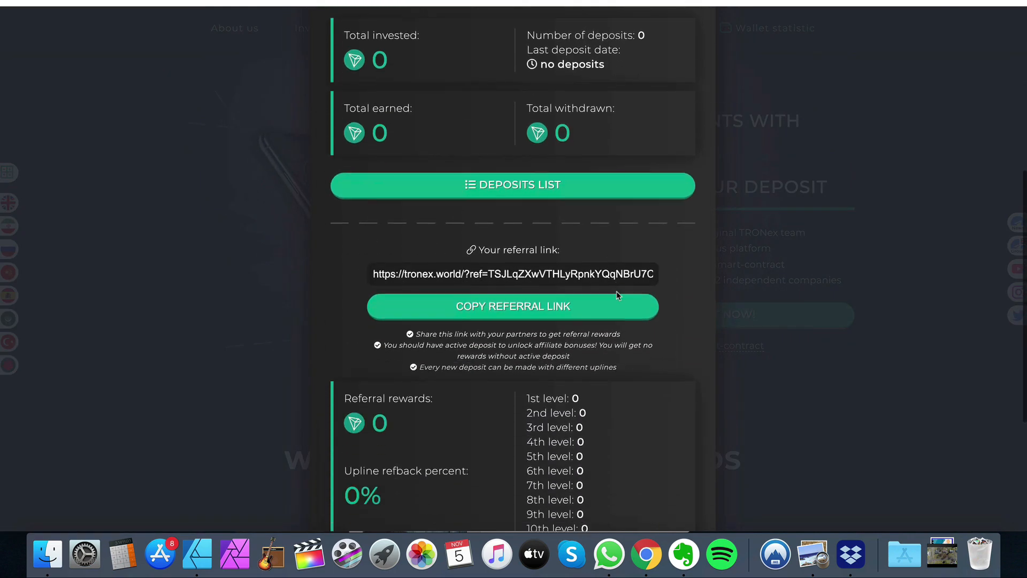
scroll(down, 3)
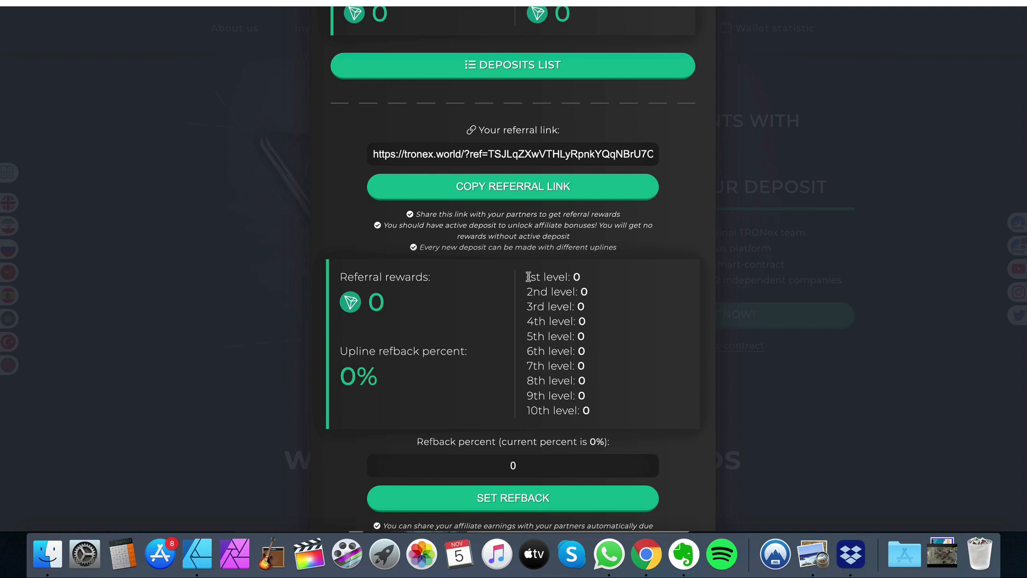
double_click(579, 276)
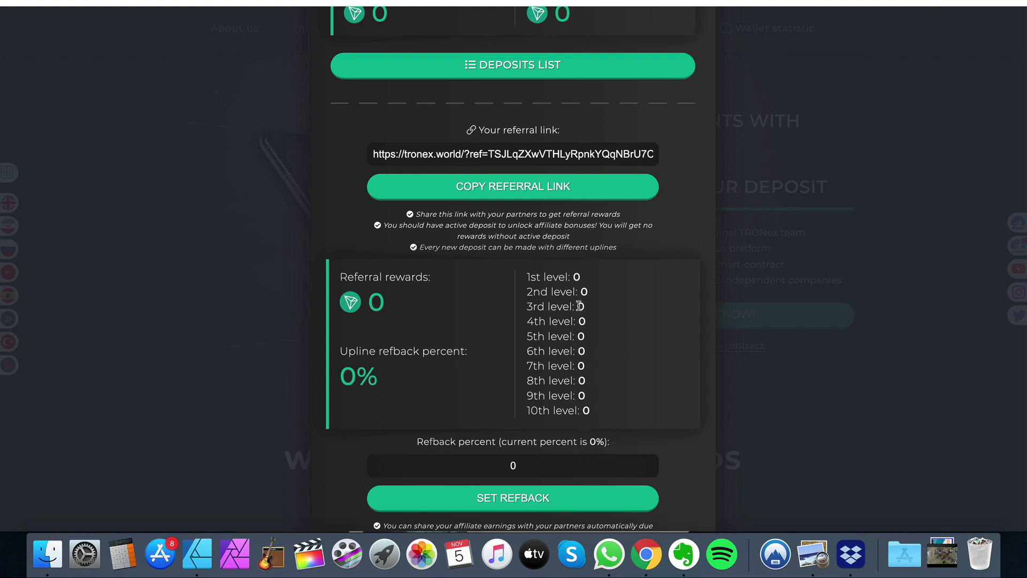
mouse_move(584, 315)
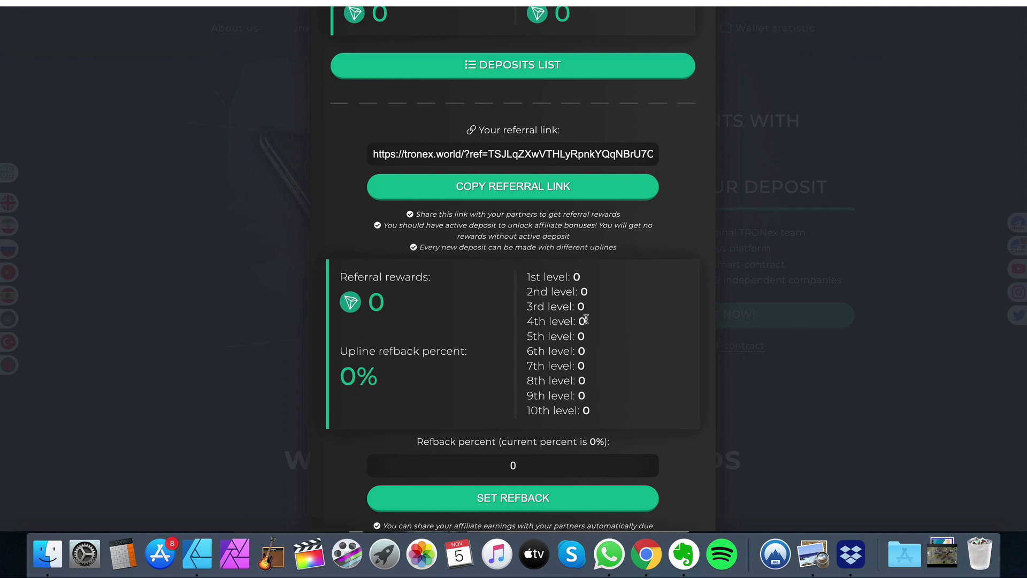
mouse_move(599, 431)
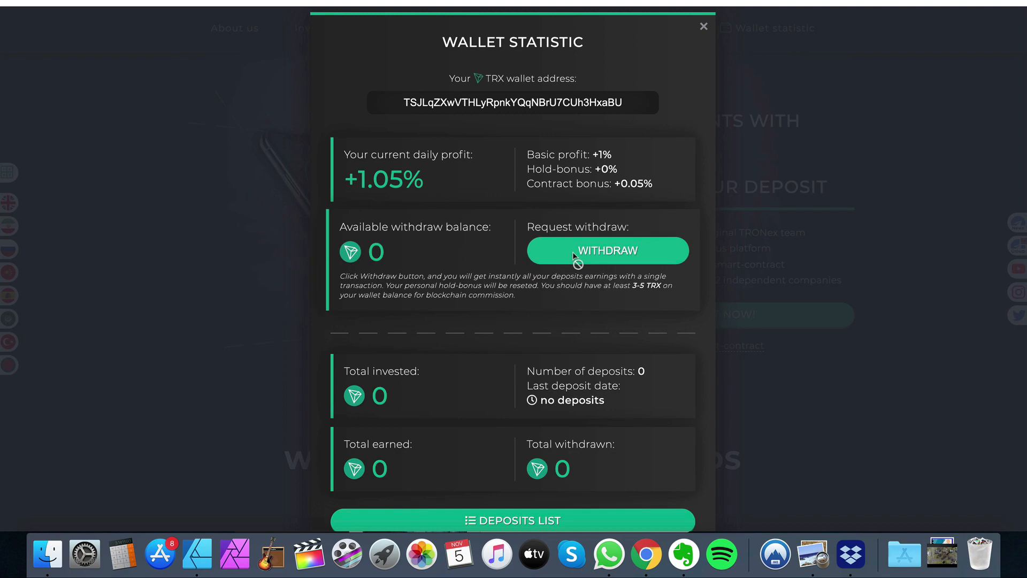
mouse_move(591, 254)
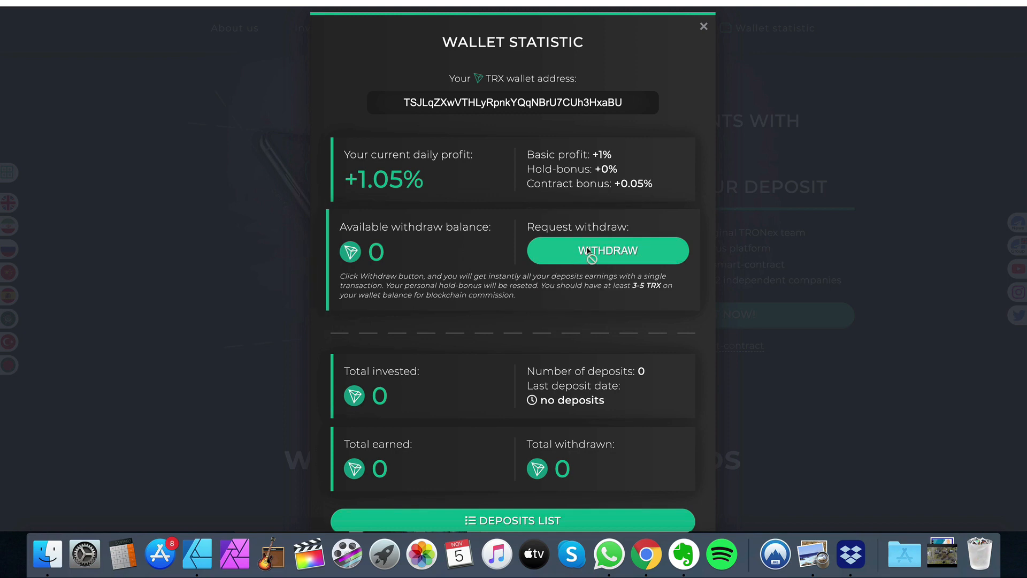
scroll(down, 3)
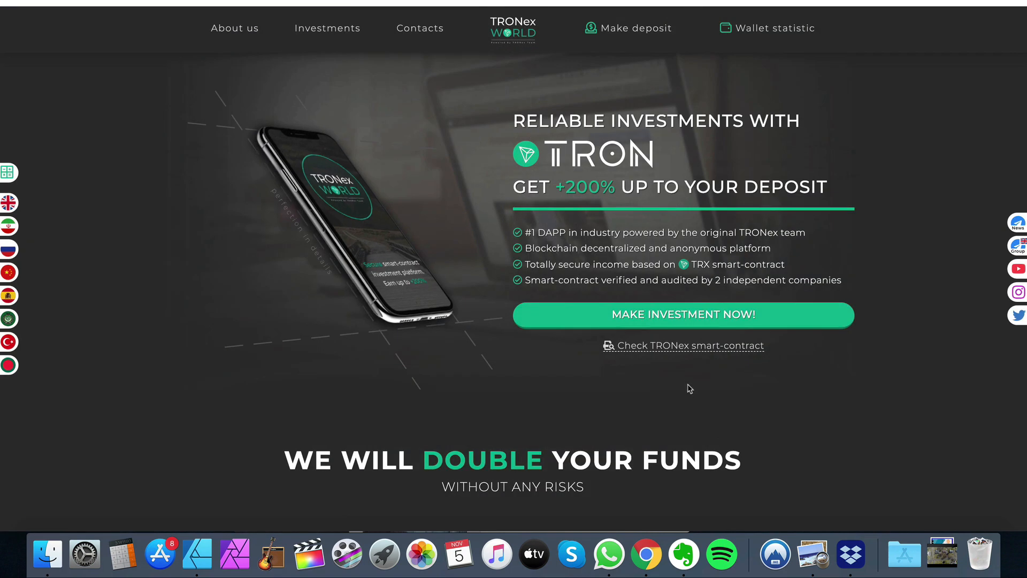
Step: Check the Make deposit form showing the limit exceeded, then dismiss it
click(633, 28)
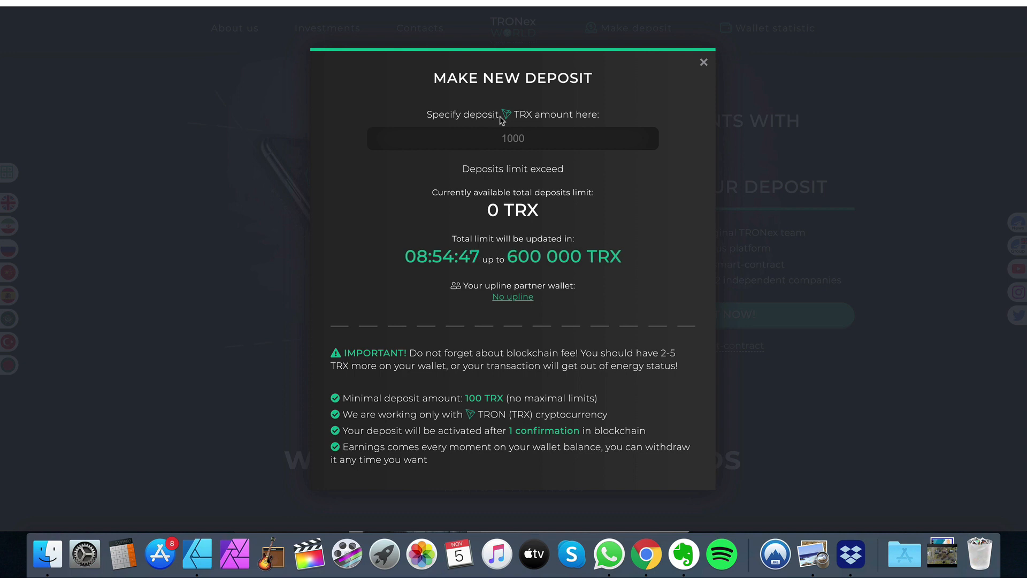
mouse_move(509, 116)
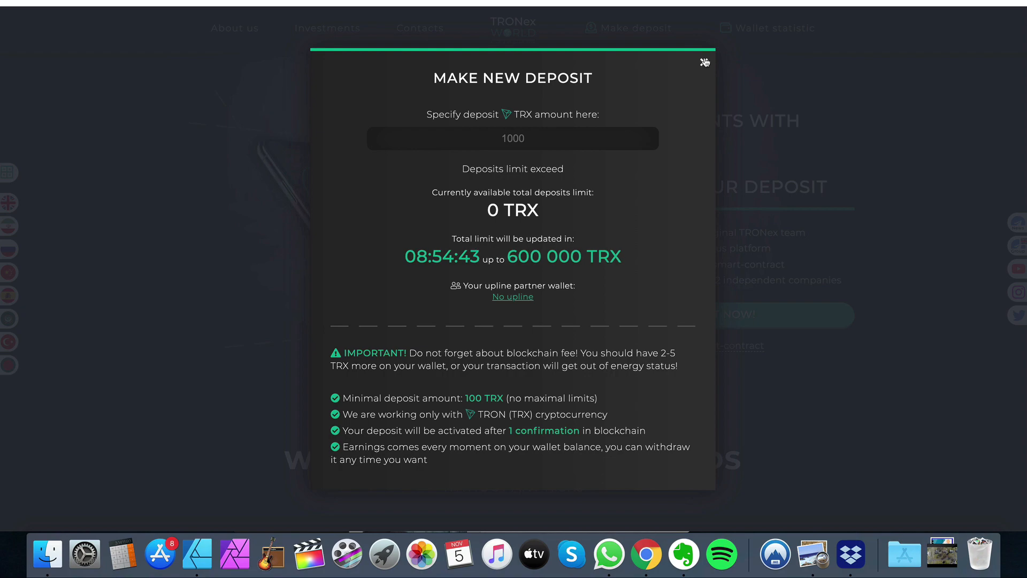
click(704, 62)
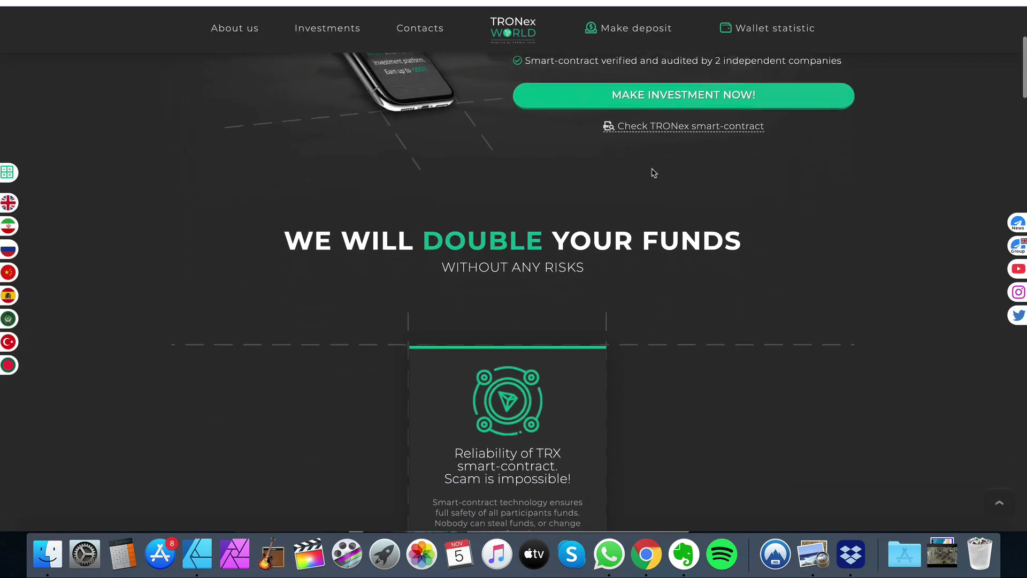
scroll(down, 3)
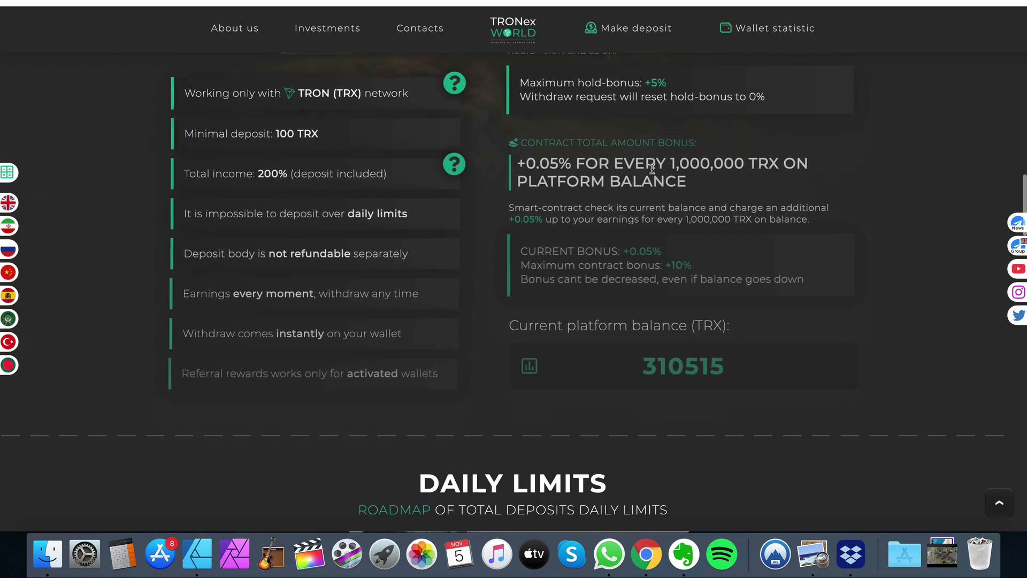
scroll(up, 3)
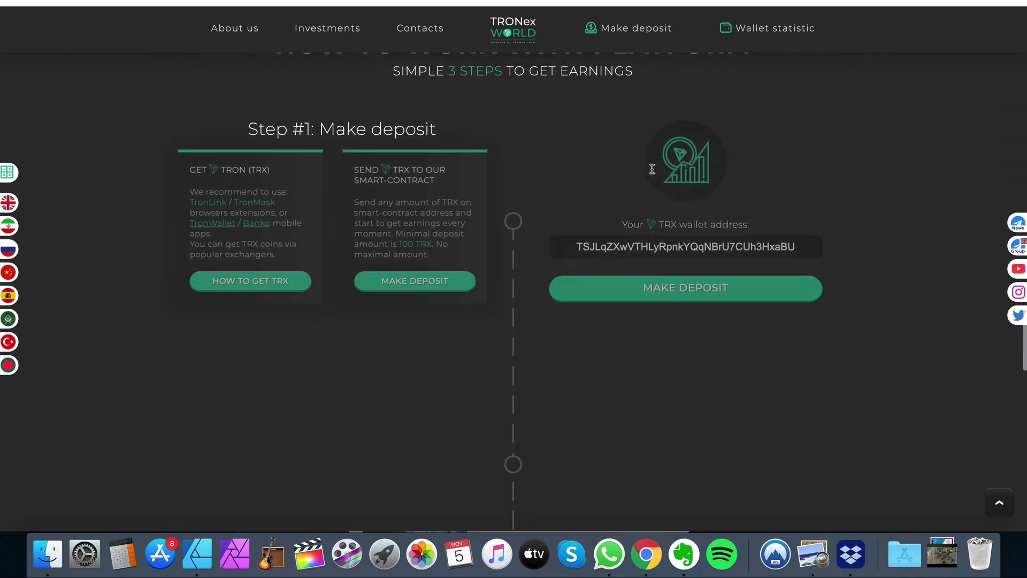
Step: Reach the audits section and load the GROX Solutions Audit Conclusion PDF
scroll(down, 3)
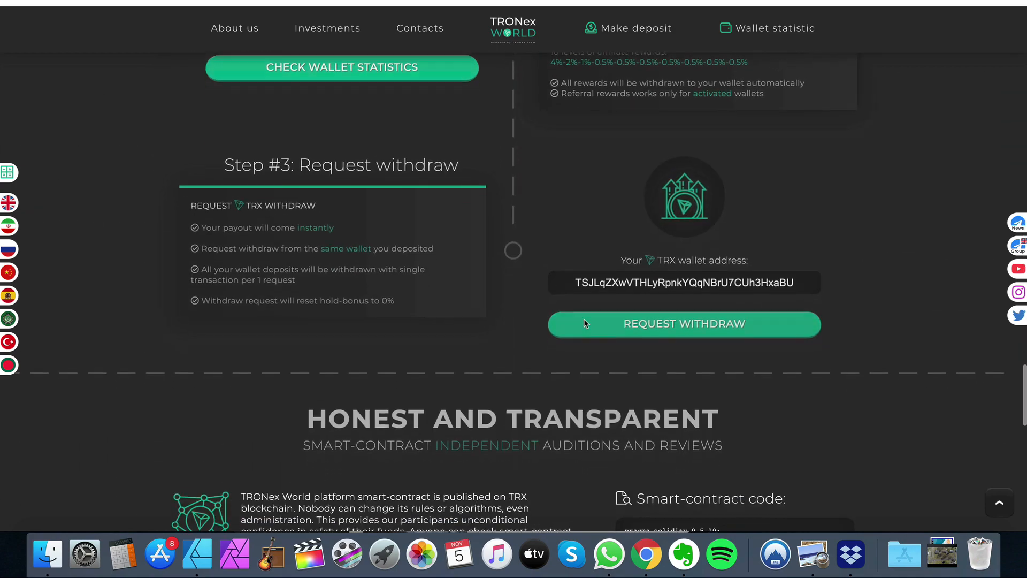
scroll(down, 3)
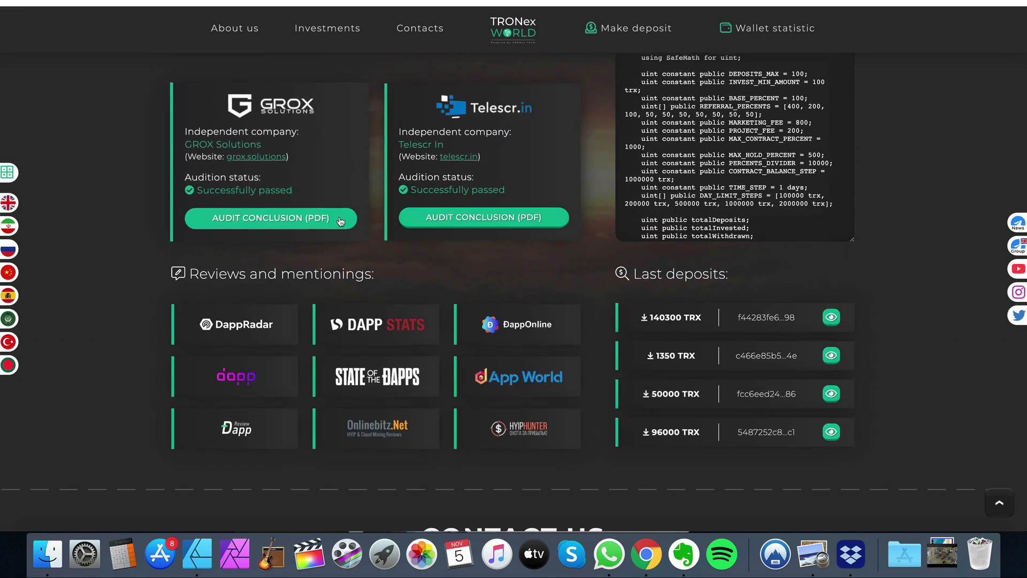
click(269, 218)
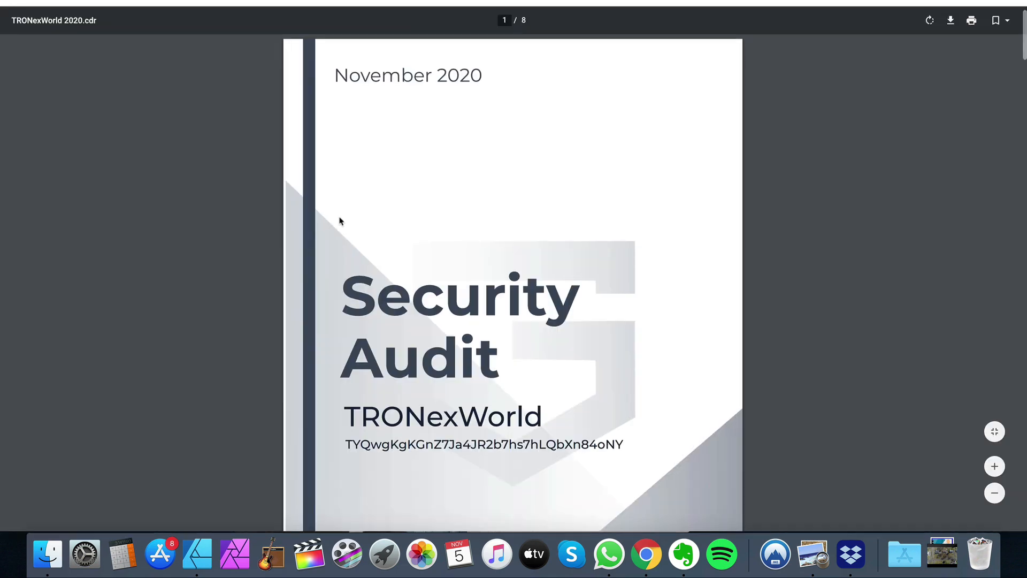
Step: Read the GROX audit down to its zero critical issues and safe verdict, highlighting a line
scroll(down, 3)
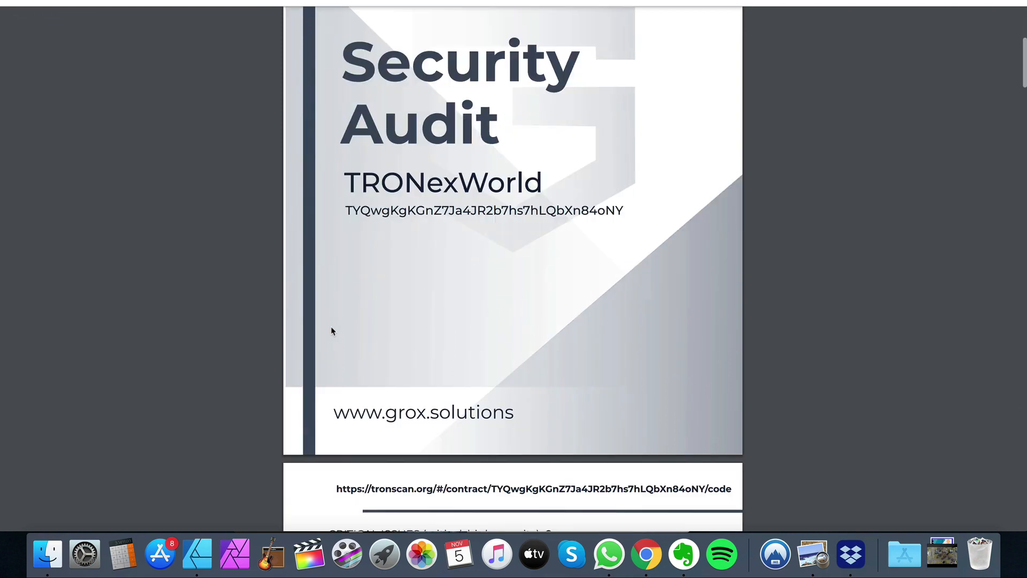
scroll(down, 3)
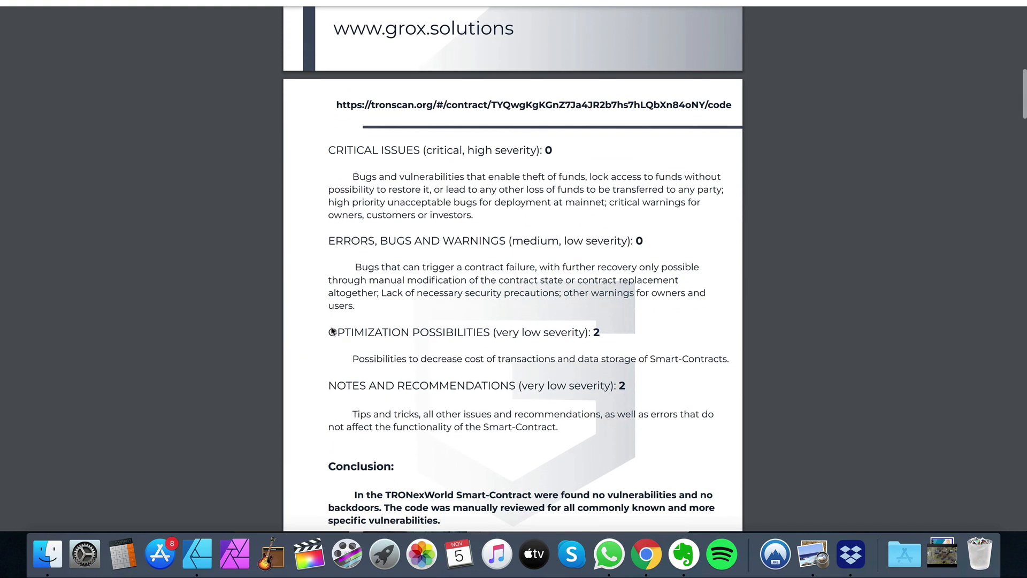
mouse_move(512, 299)
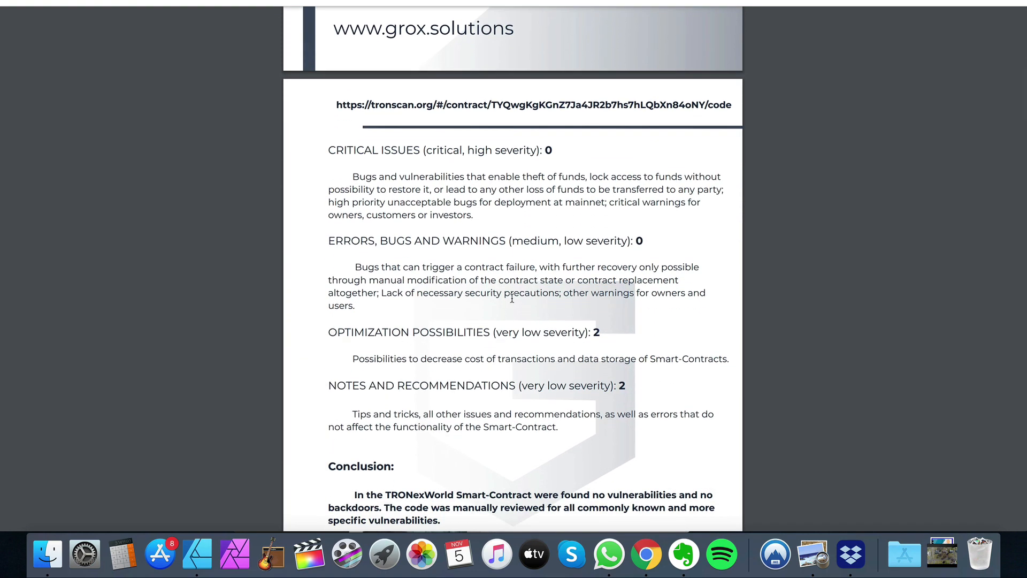
scroll(down, 3)
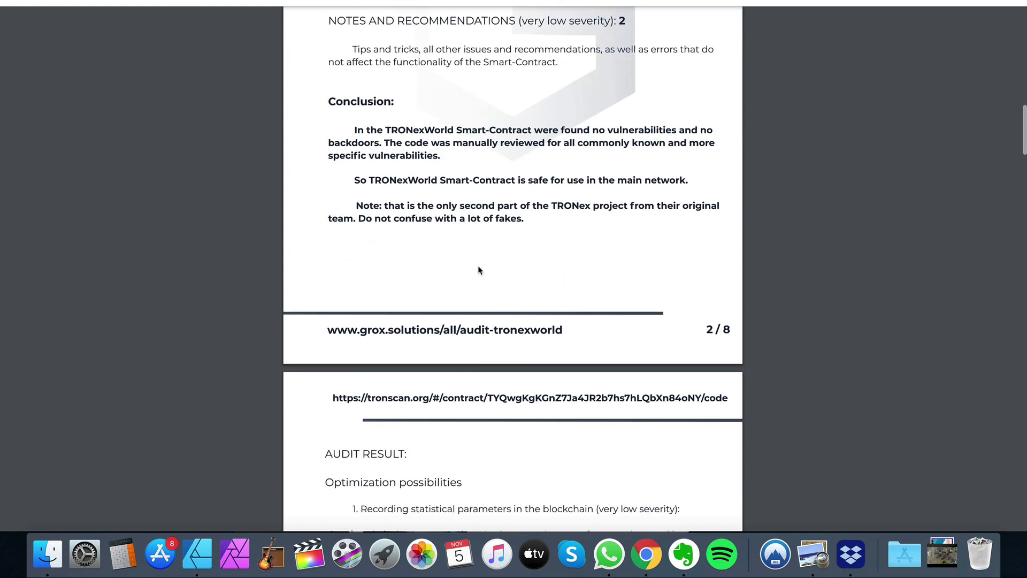
drag(357, 218, 524, 219)
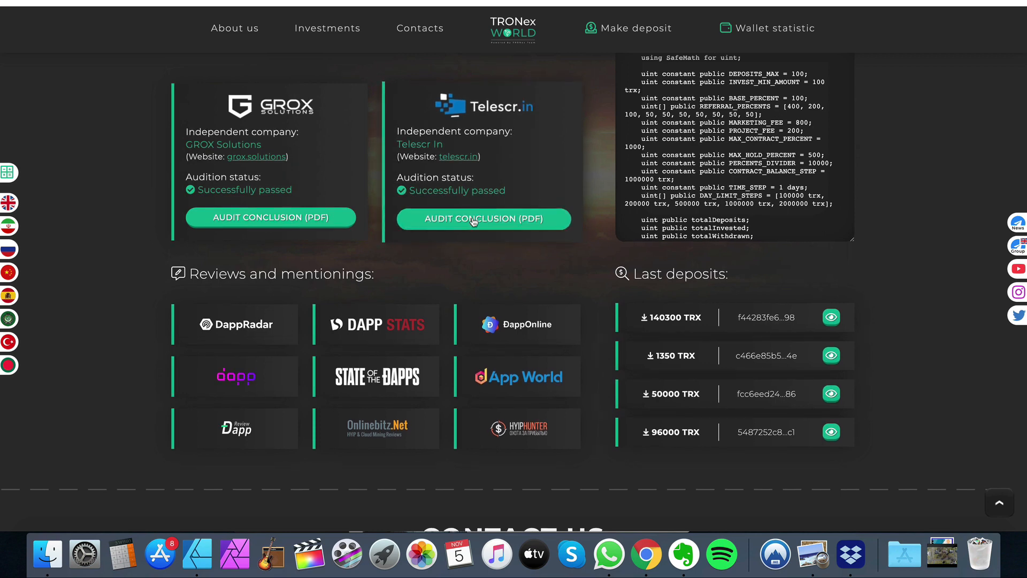
click(483, 219)
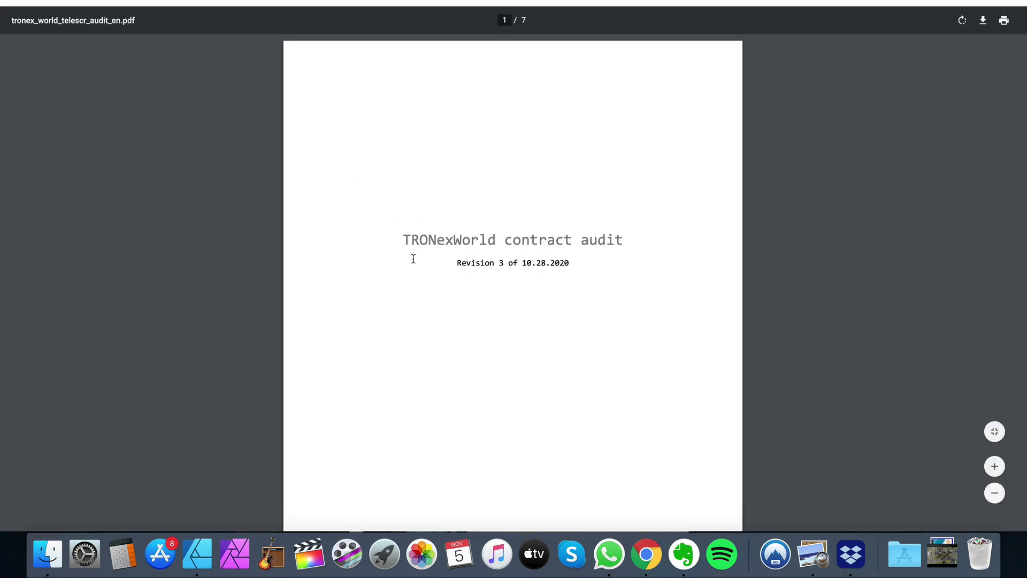
scroll(down, 3)
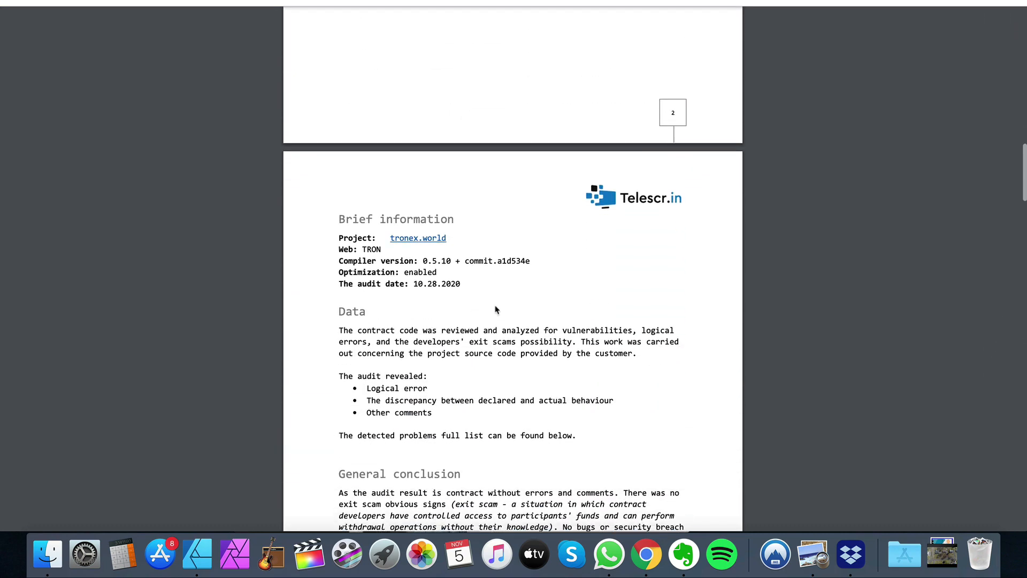
scroll(down, 3)
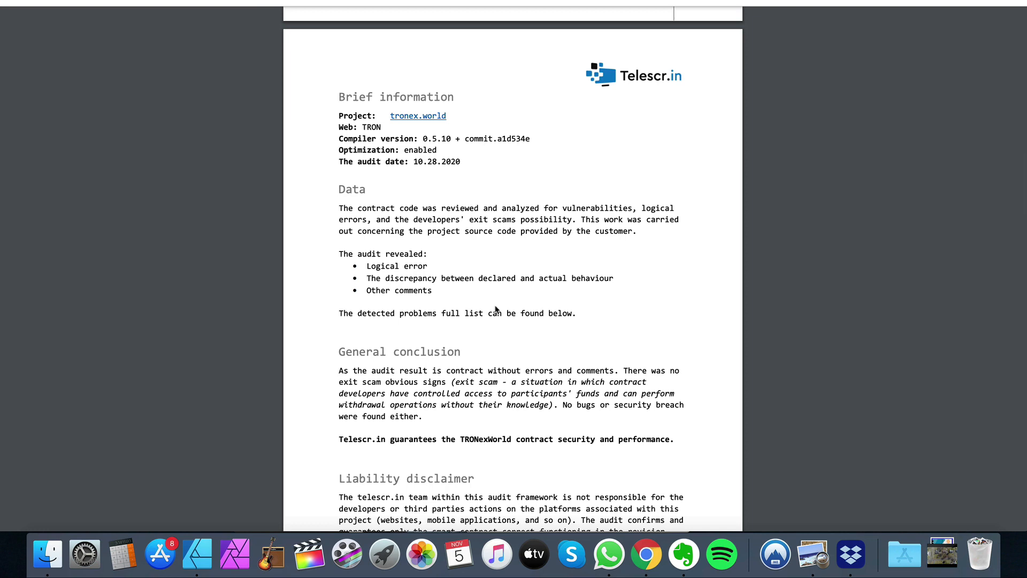
scroll(down, 3)
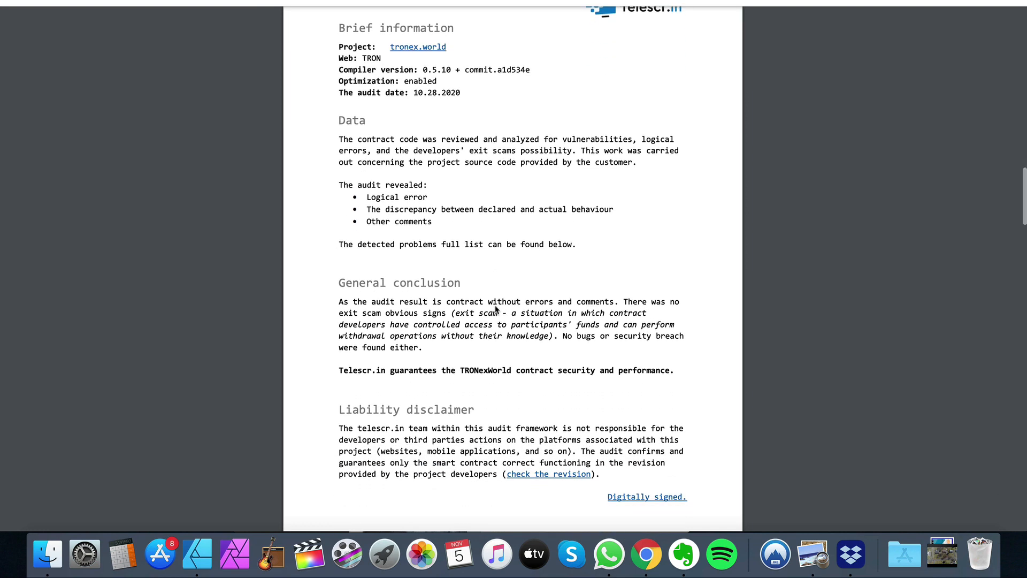
scroll(down, 3)
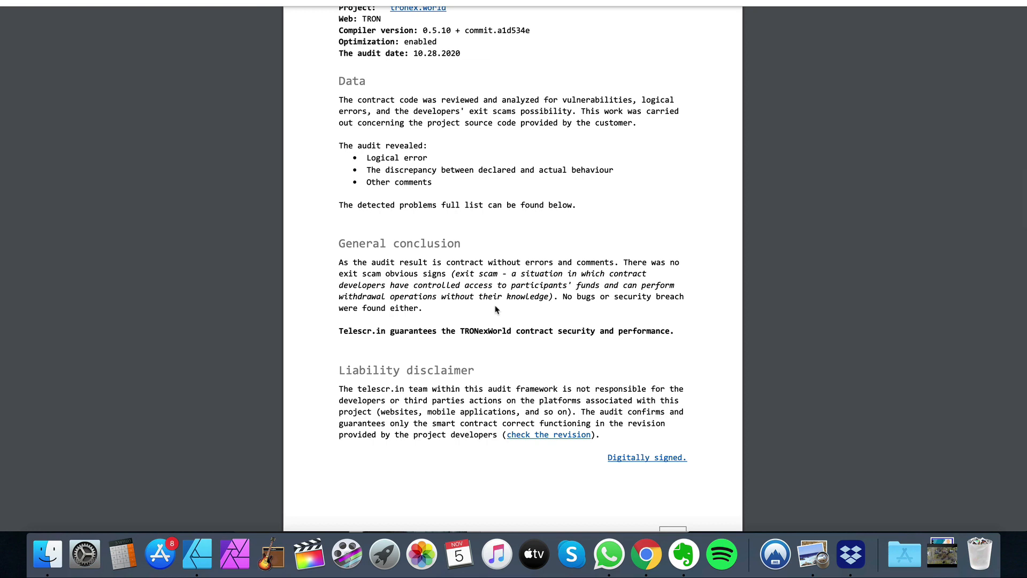
scroll(down, 3)
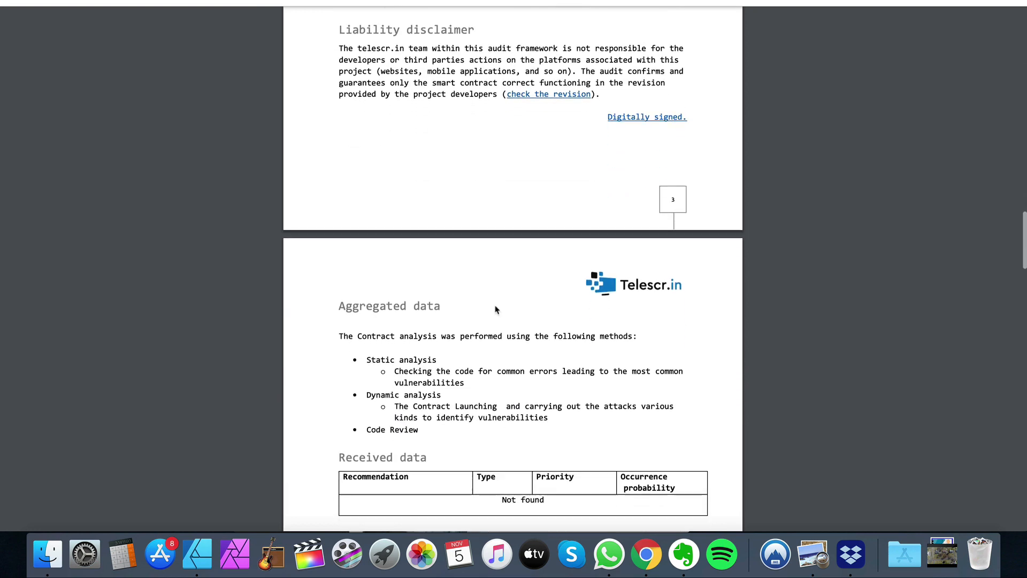
scroll(down, 3)
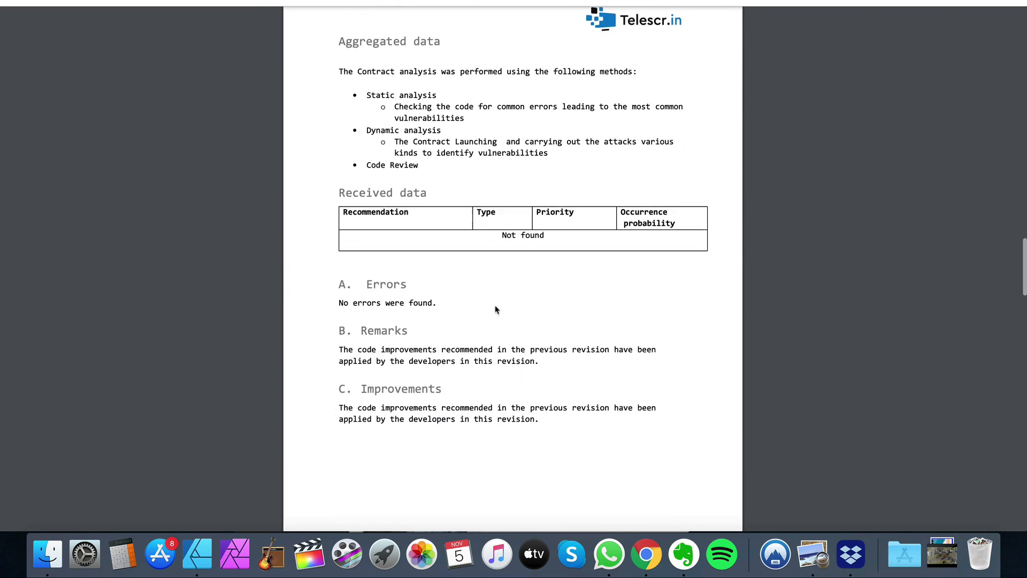
scroll(down, 3)
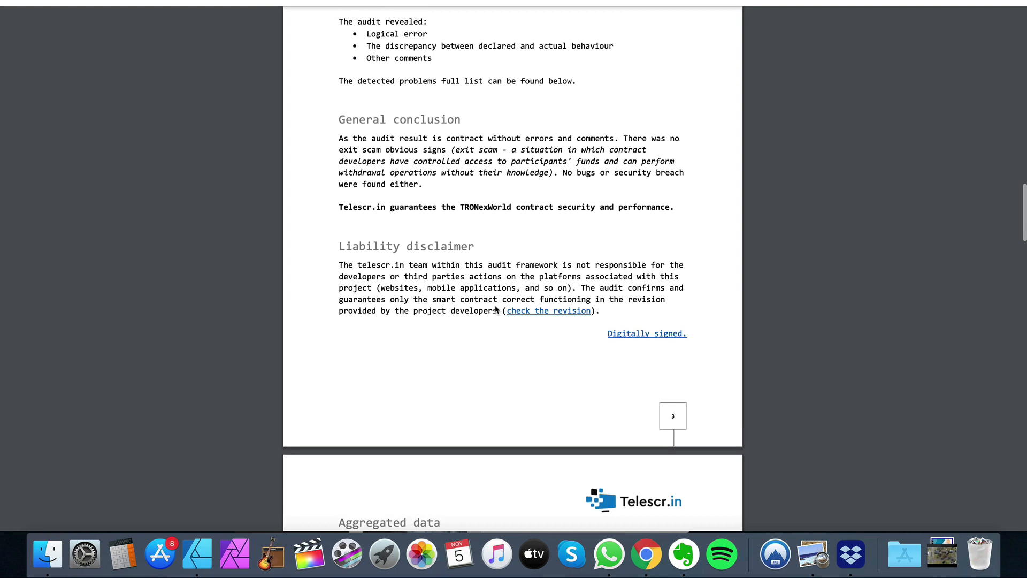
scroll(down, 3)
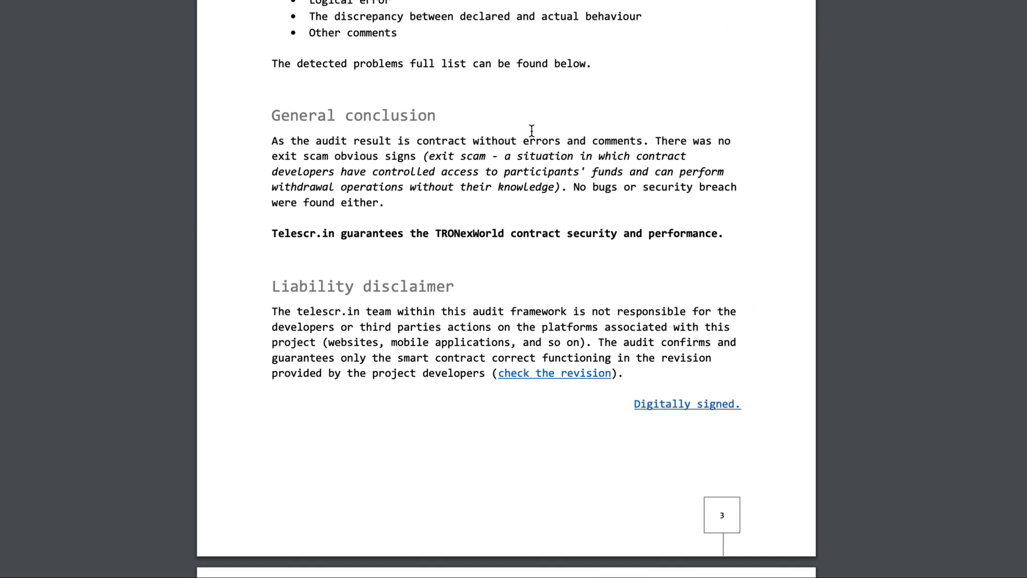
mouse_move(404, 139)
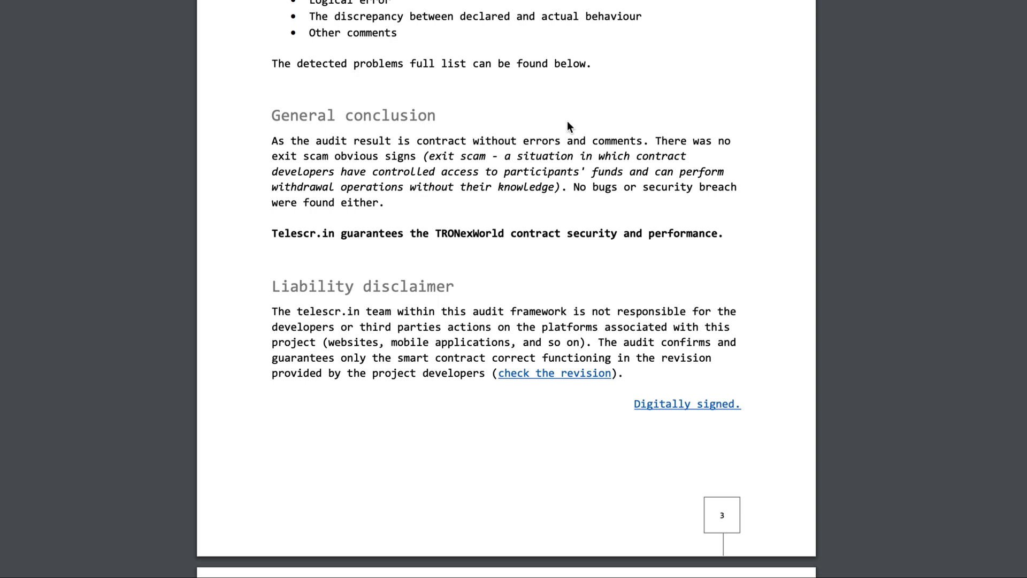
mouse_move(263, 154)
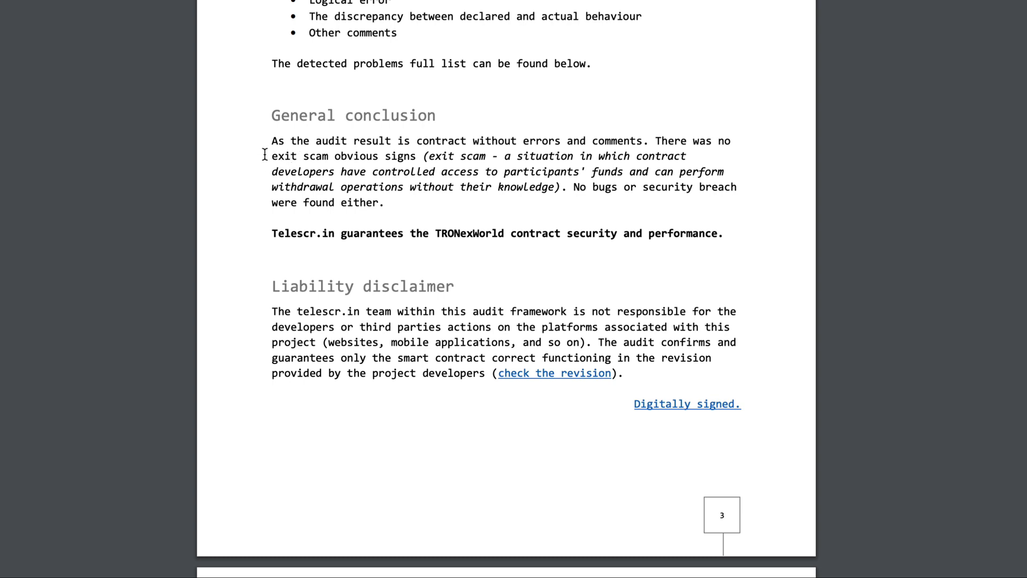
drag(270, 156, 421, 156)
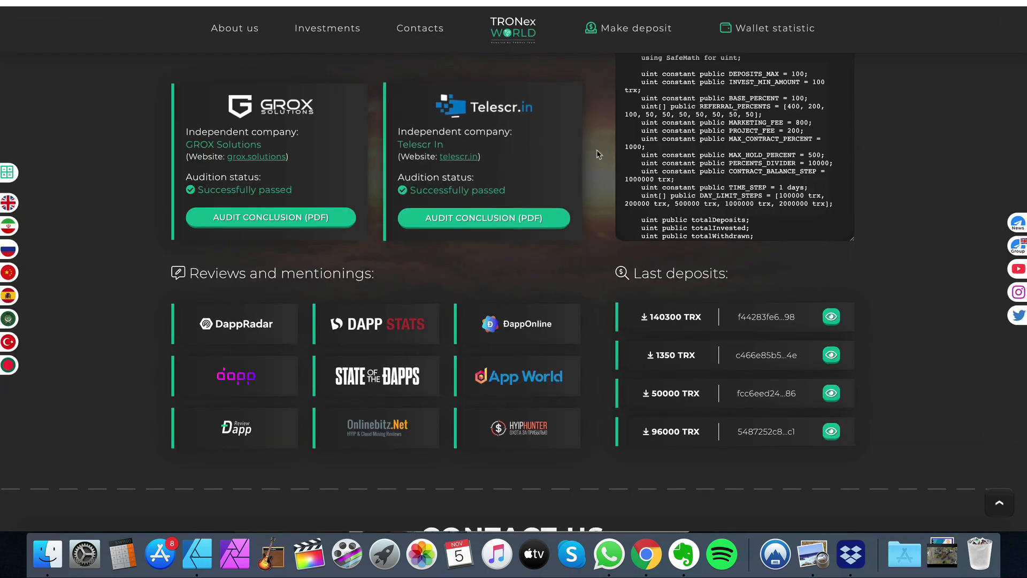
Step: Bring the Daily Limits roadmap with tiers from +100,000 to +1,000,000 TRX into view
scroll(up, 3)
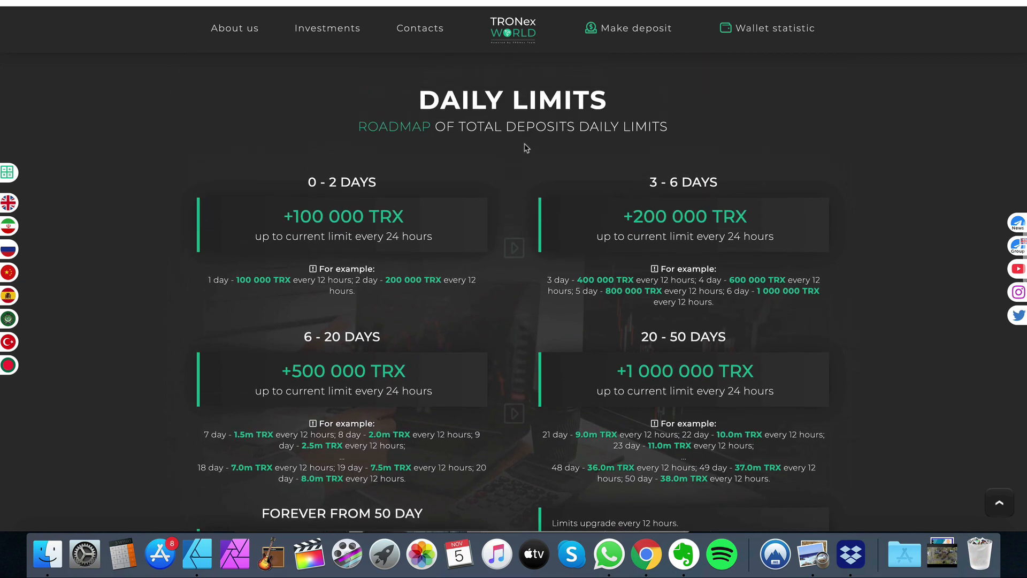
Step: Pass the contract balance bonus, 1,400,000 TRX invested total and company details back up to the +200% banner
scroll(down, 3)
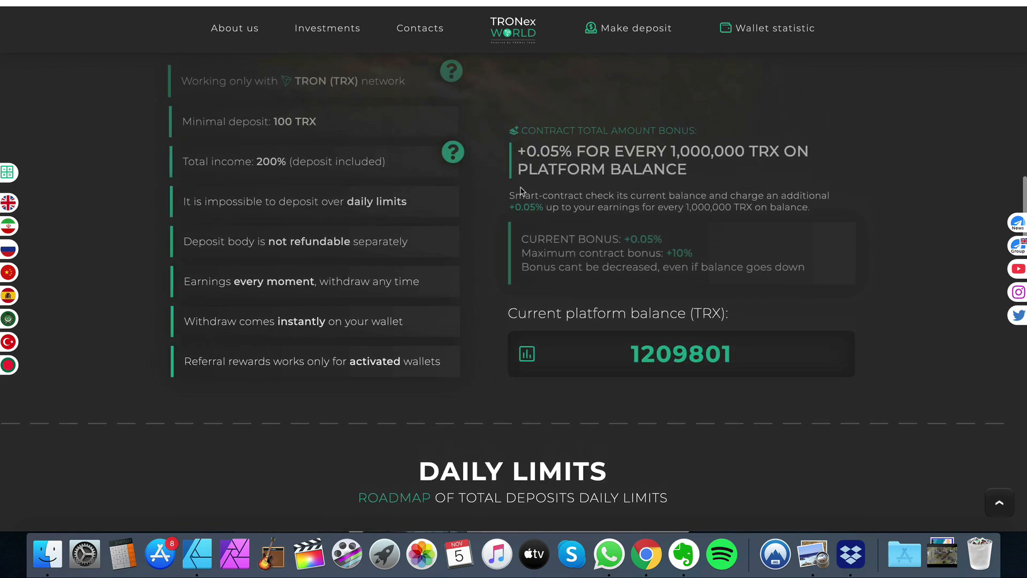
scroll(down, 3)
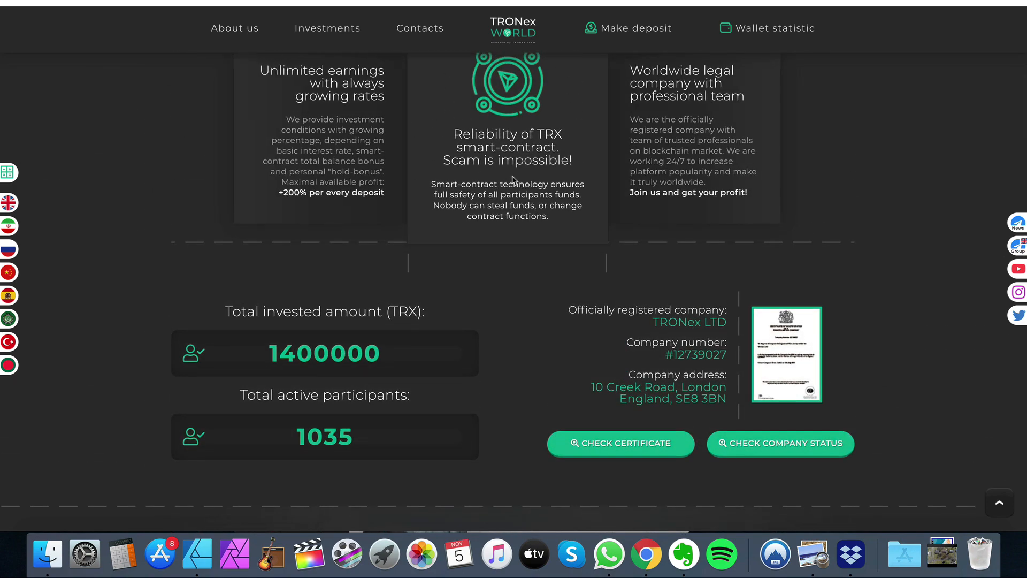
mouse_move(510, 176)
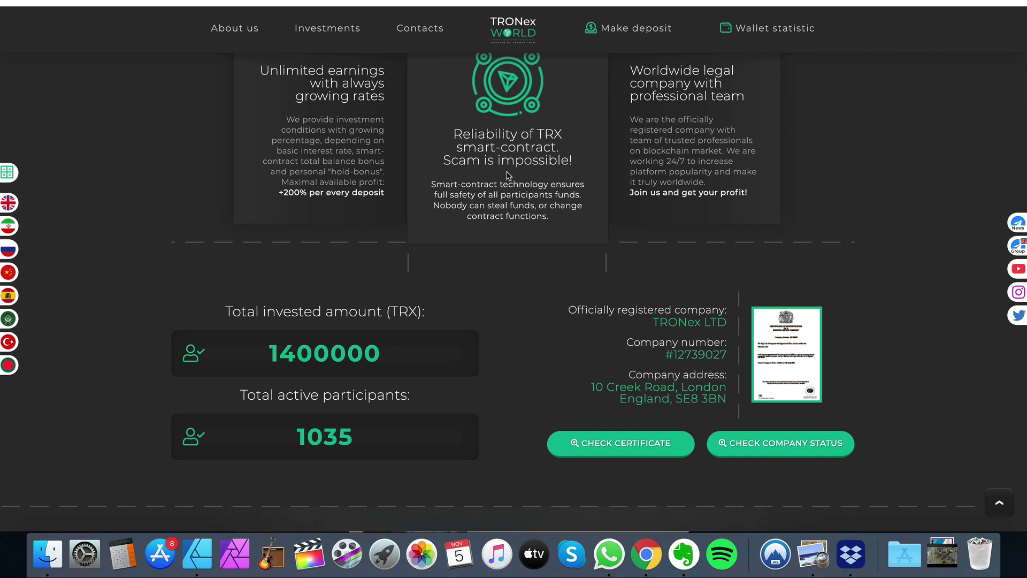
scroll(up, 3)
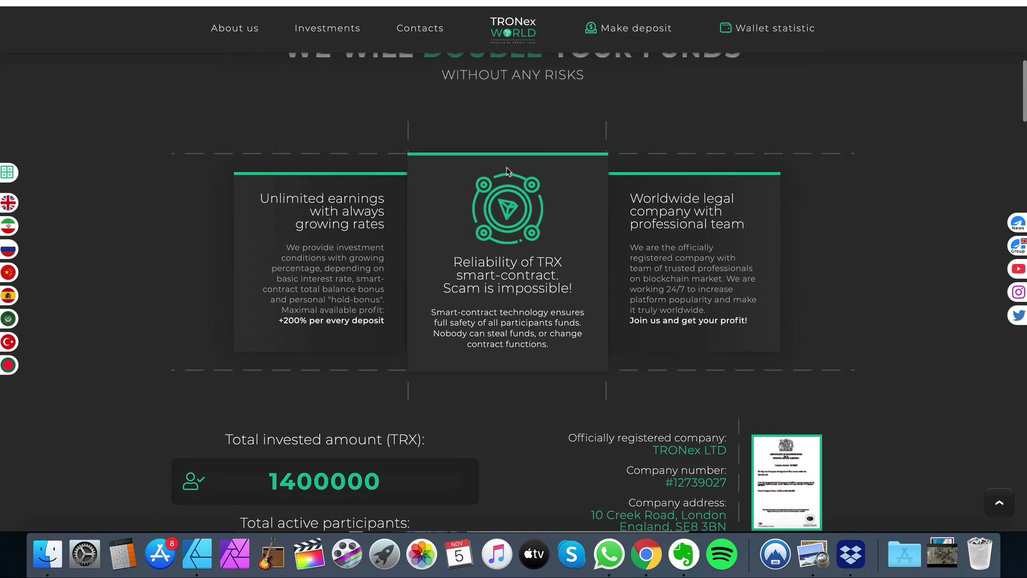
scroll(up, 3)
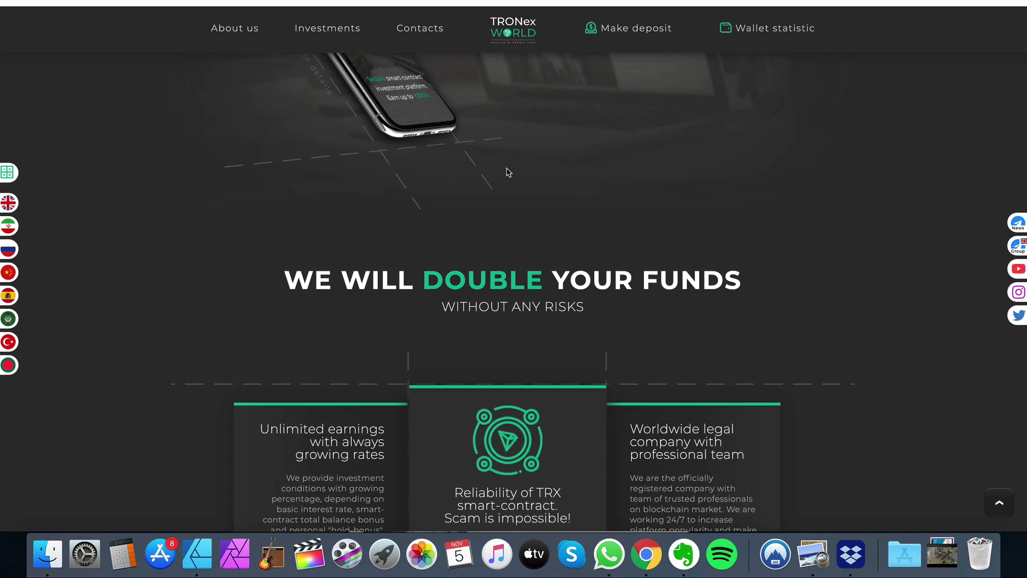
scroll(up, 3)
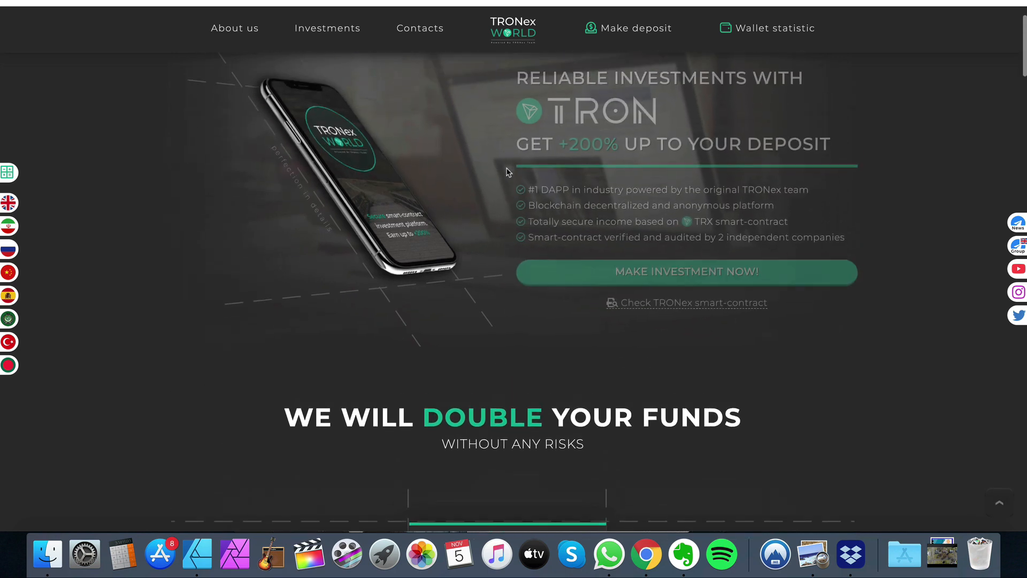